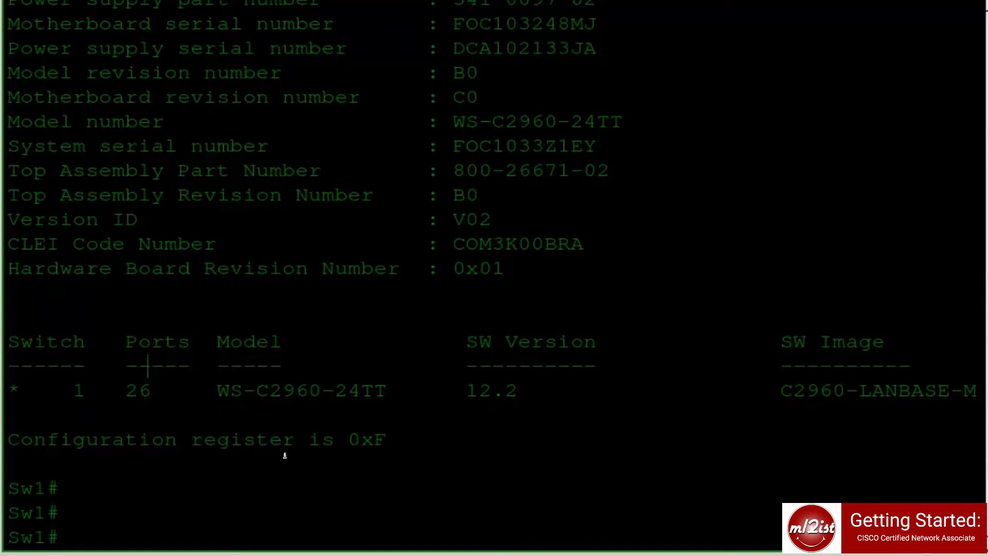
Step: Run 'show interface fast 0/1 switchport' on Sw1 and highlight the dynamic auto / trunk mode lines
type("show")
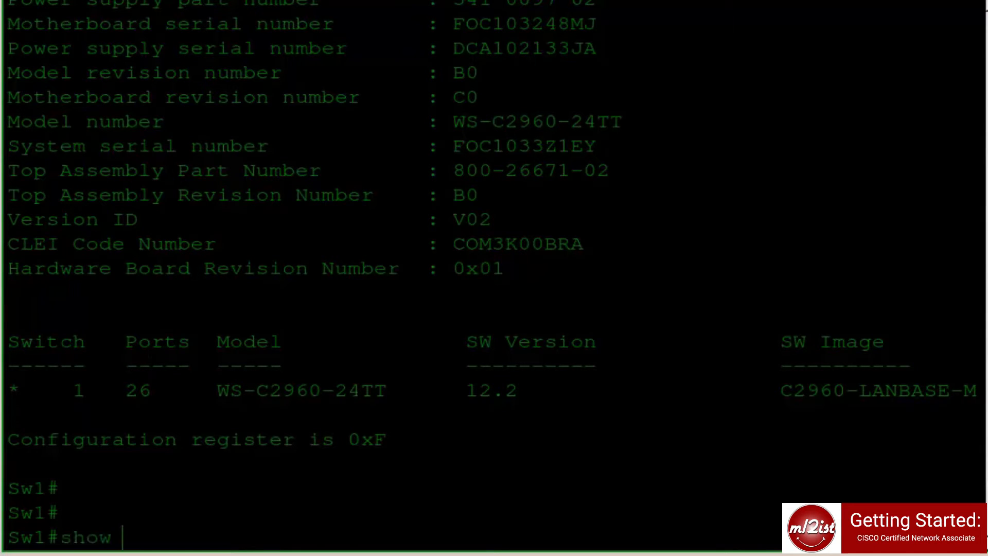
type("inter")
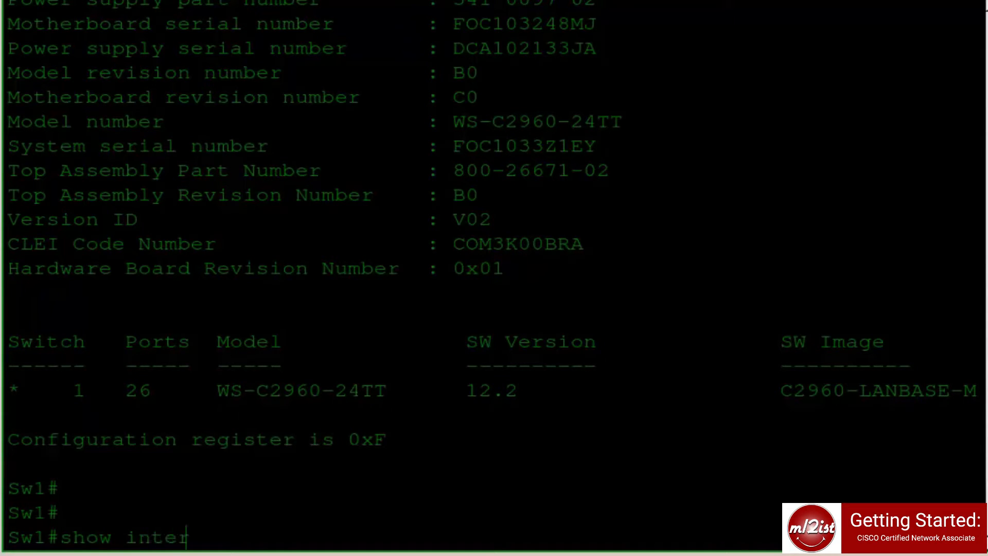
type("face fast 0")
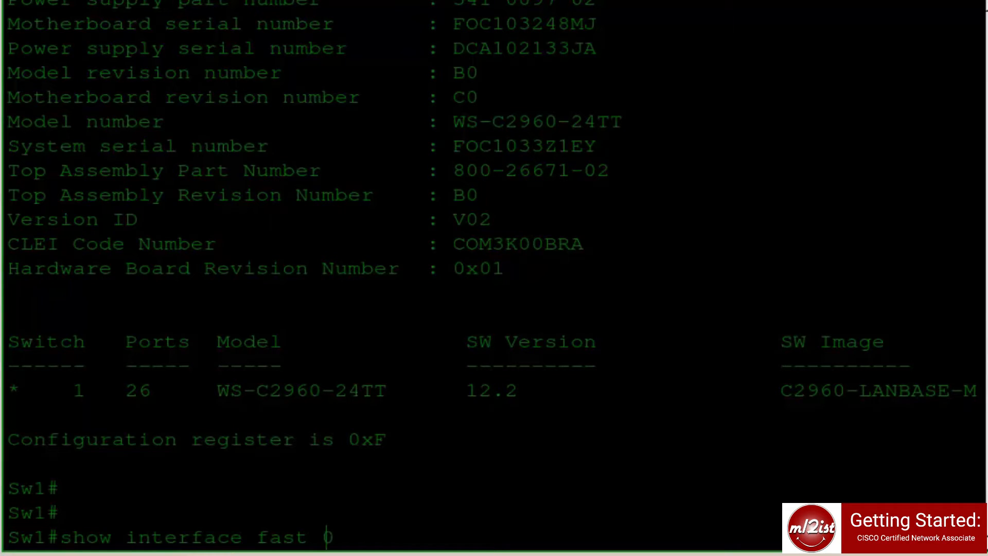
type("/1 sw")
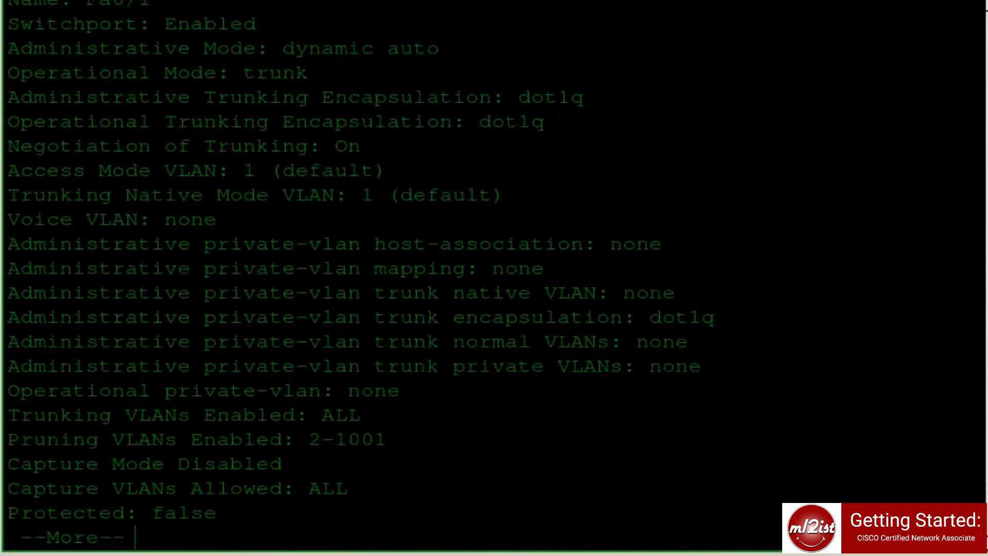
left_click_drag(25, 146, 356, 146)
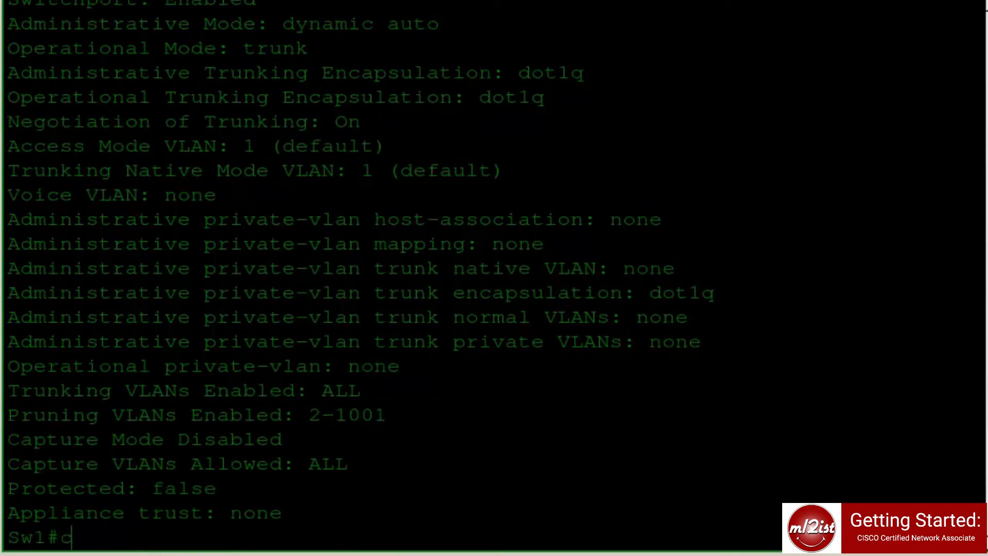
Step: Enter Fa0/1 interface configuration on Sw1 and set switchport mode trunk
type("conf t")
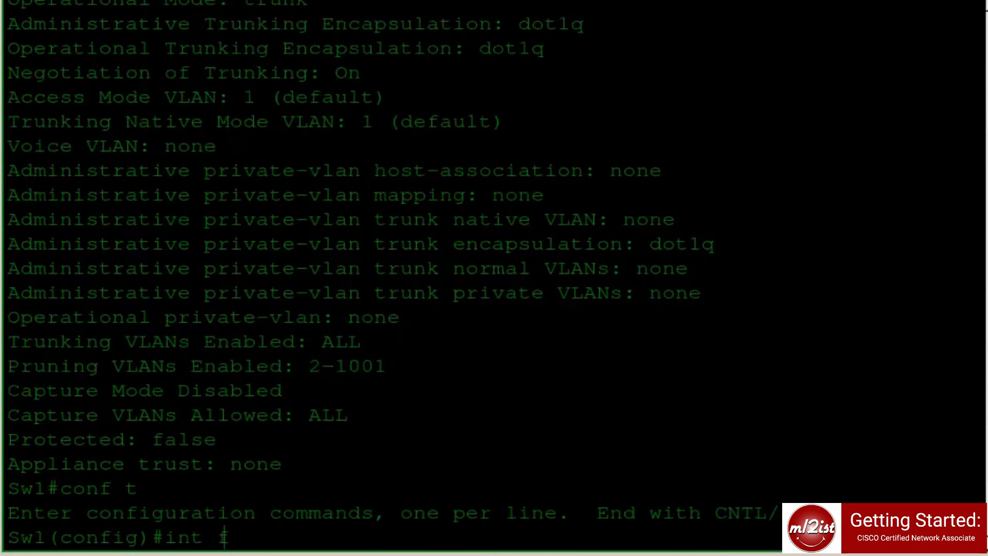
type("fast 0/")
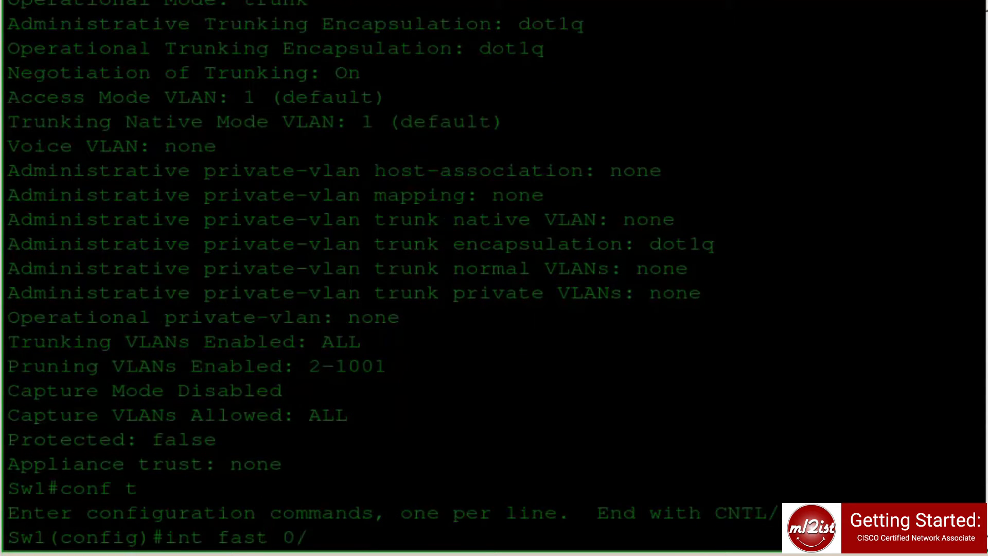
type("1")
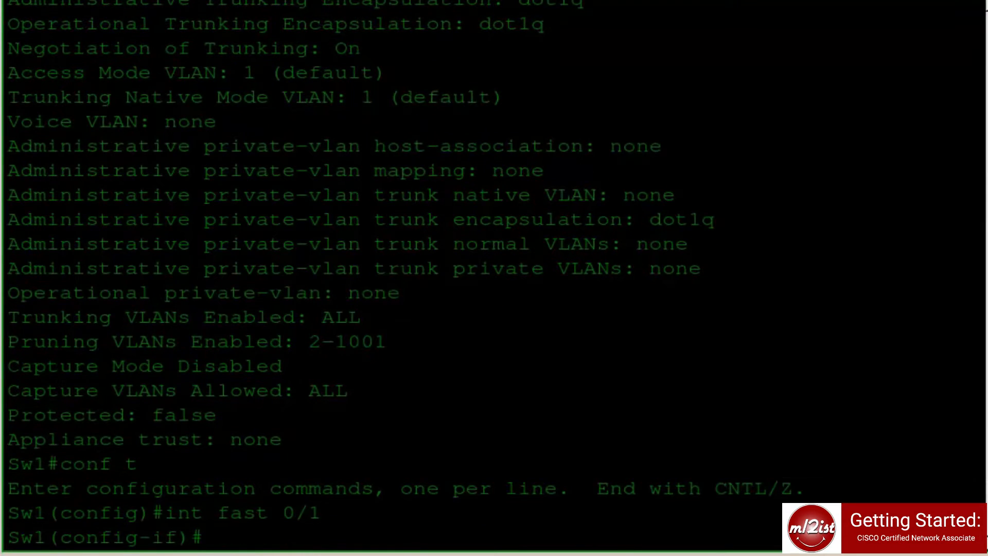
type("switch")
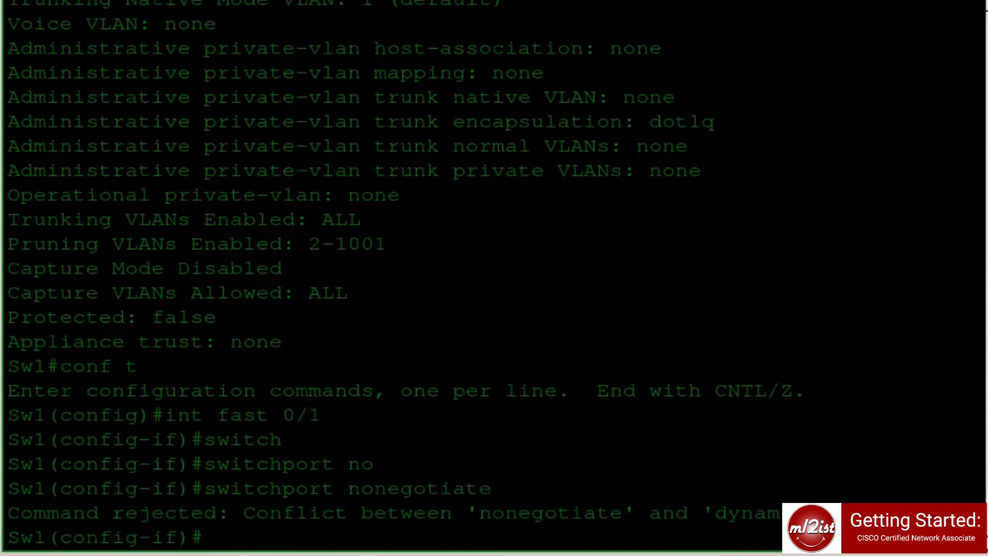
type("sw m")
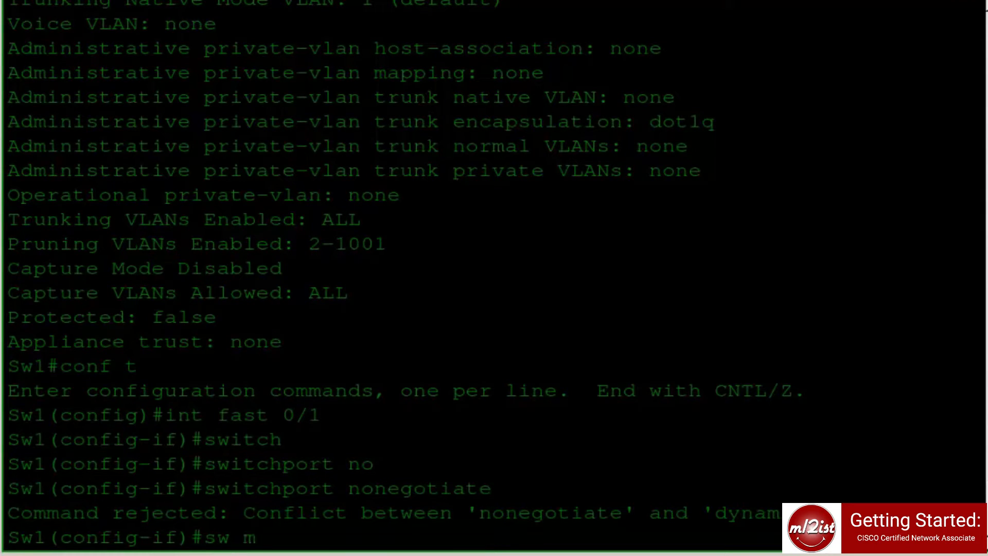
type("ode trunk")
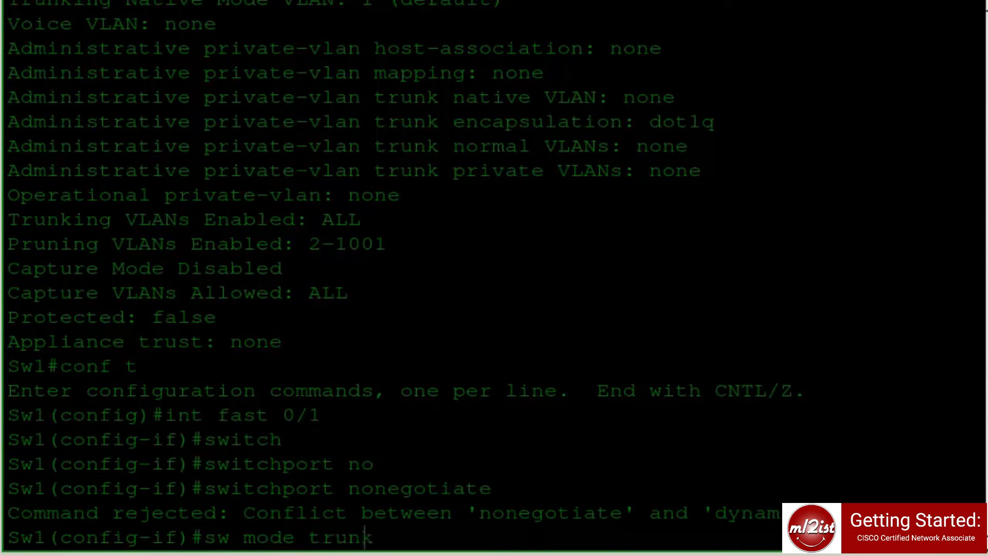
key("enter")
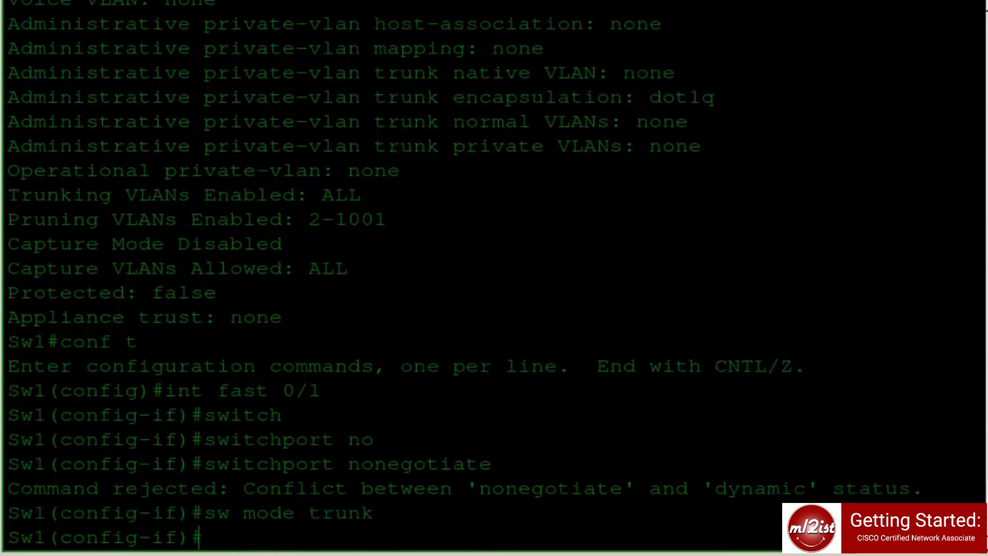
Step: Disable trunk negotiation with 'switchport nonegotiate' and leave configuration with 'end'
type("switchport nonegotiate")
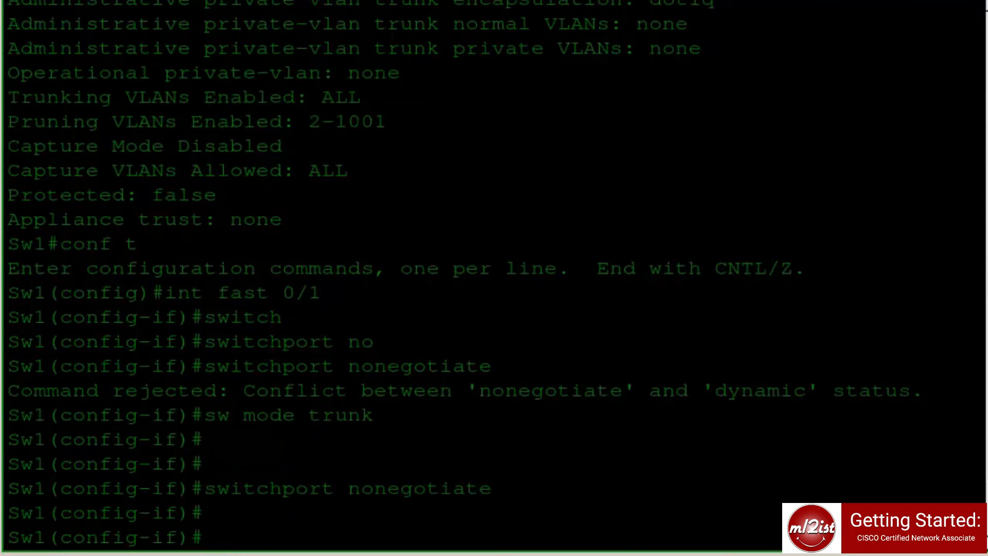
type("end")
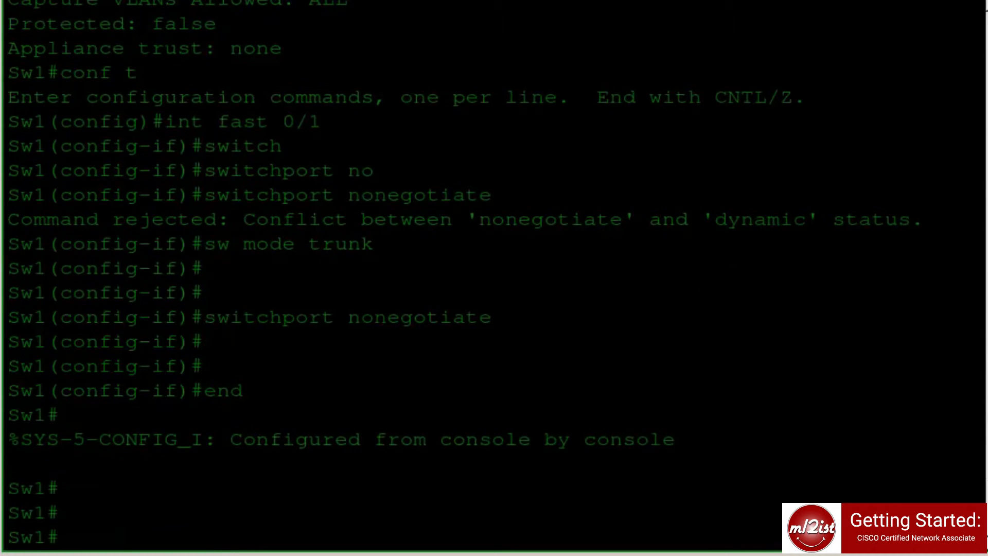
type("show int ffast")
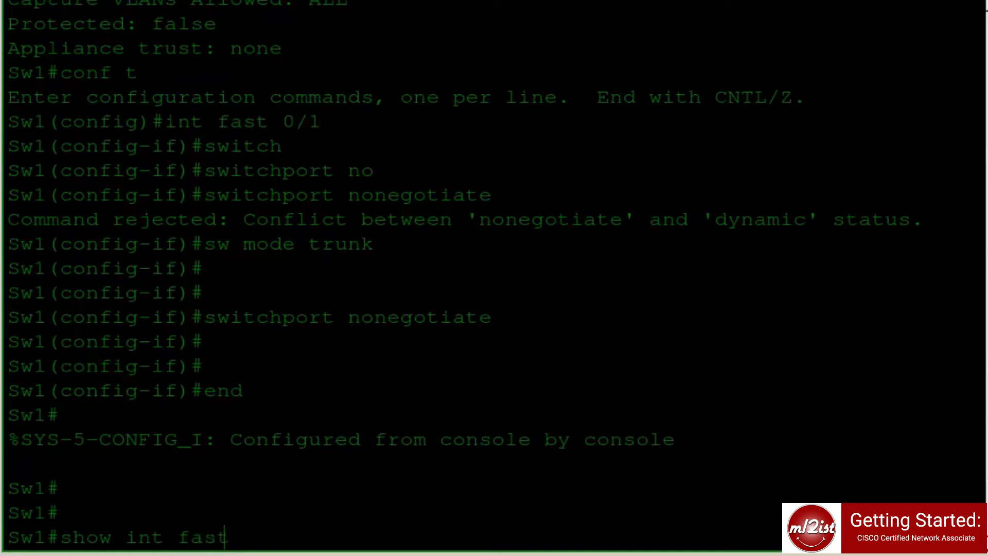
Step: Run 'show int fast 0/1 switchport' and highlight the trunk mode with negotiation off
type("0/1 h")
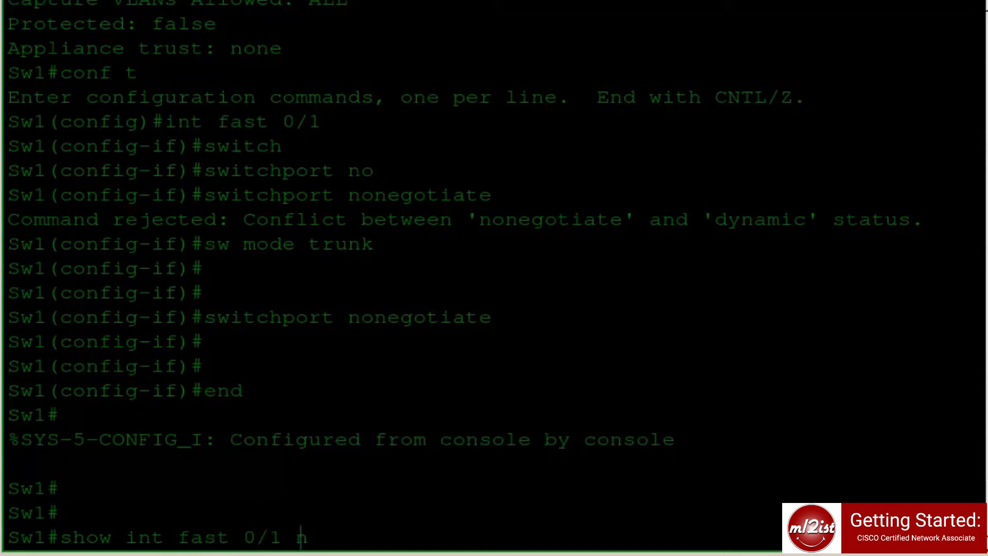
type("switchport")
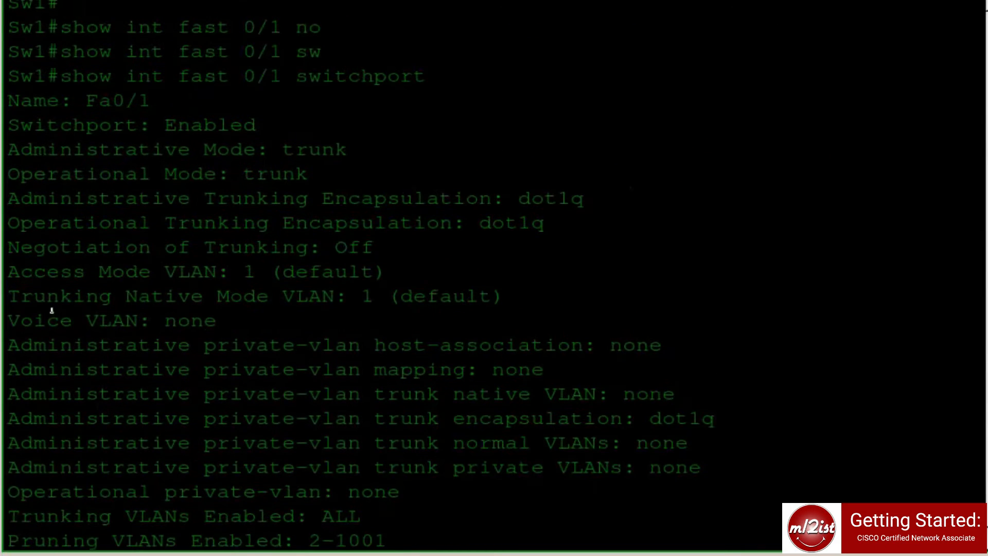
left_click_drag(35, 247, 362, 247)
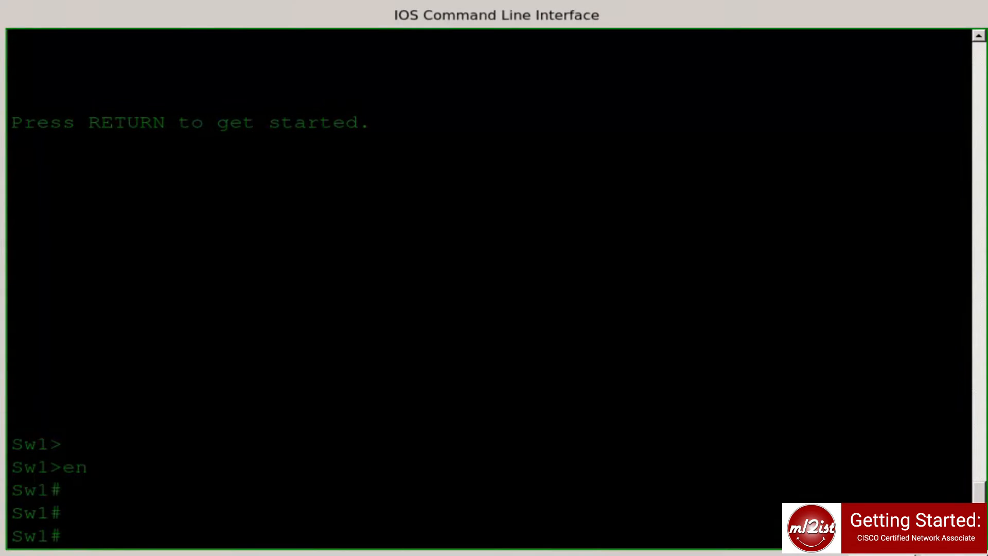
Step: Rerun 'show int fast 0/1 switchport' and mark the Administrative and Operational Mode trunk lines
type("show")
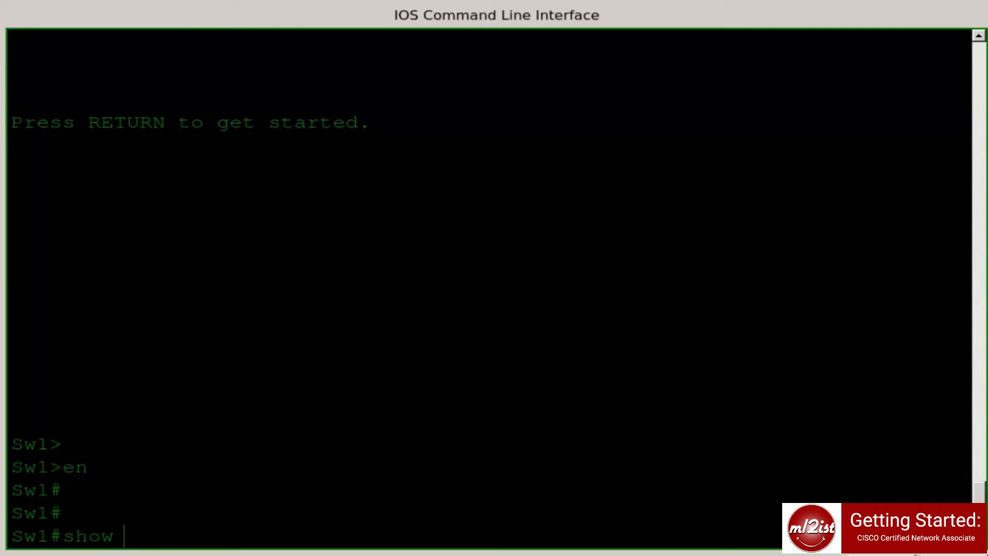
type("int fast 0/1 switchport")
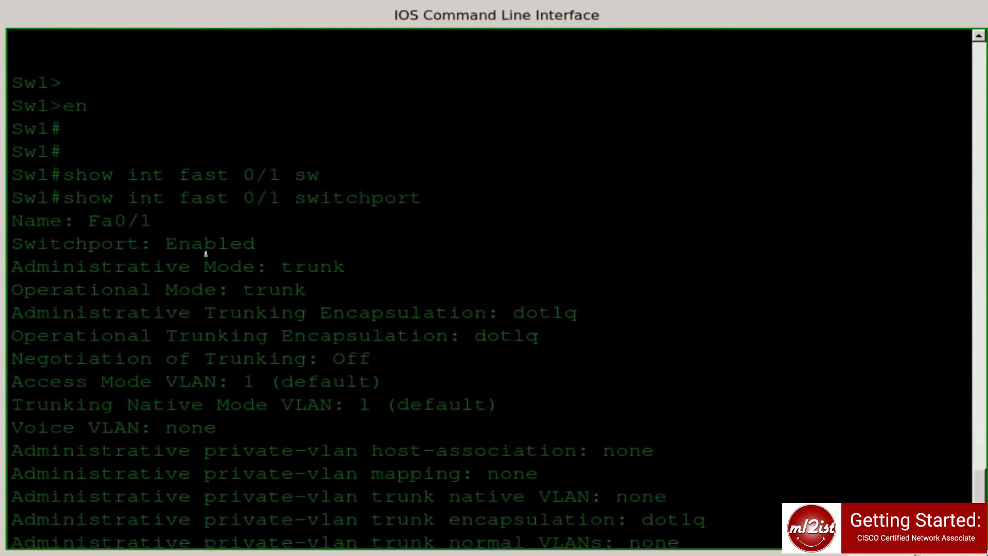
scroll("down", 3)
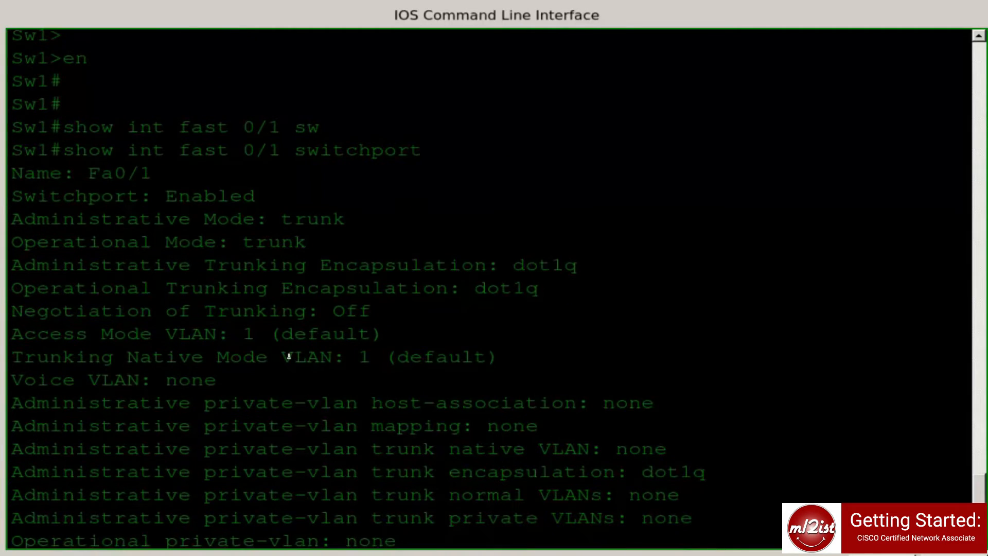
mouse_move(273, 251)
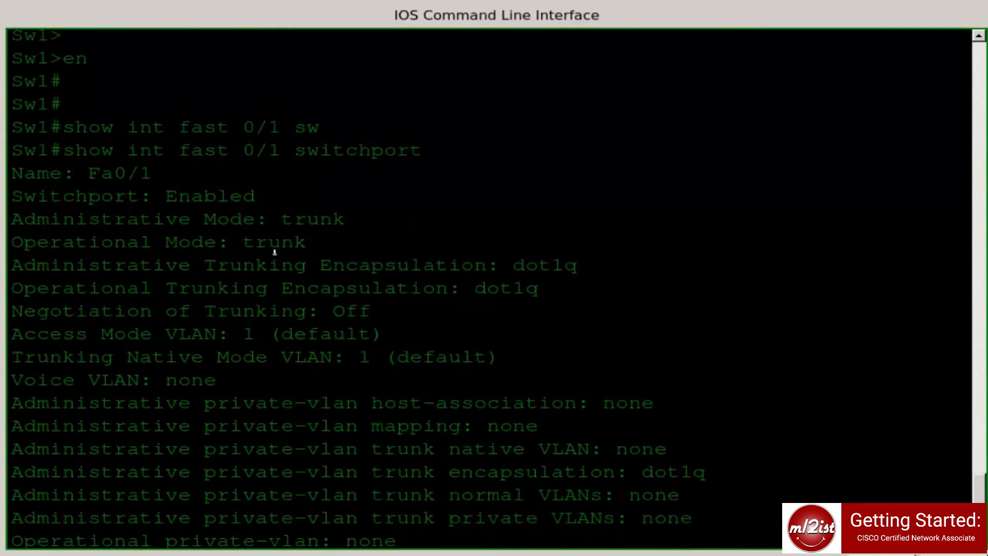
left_click_drag(11, 219, 309, 241)
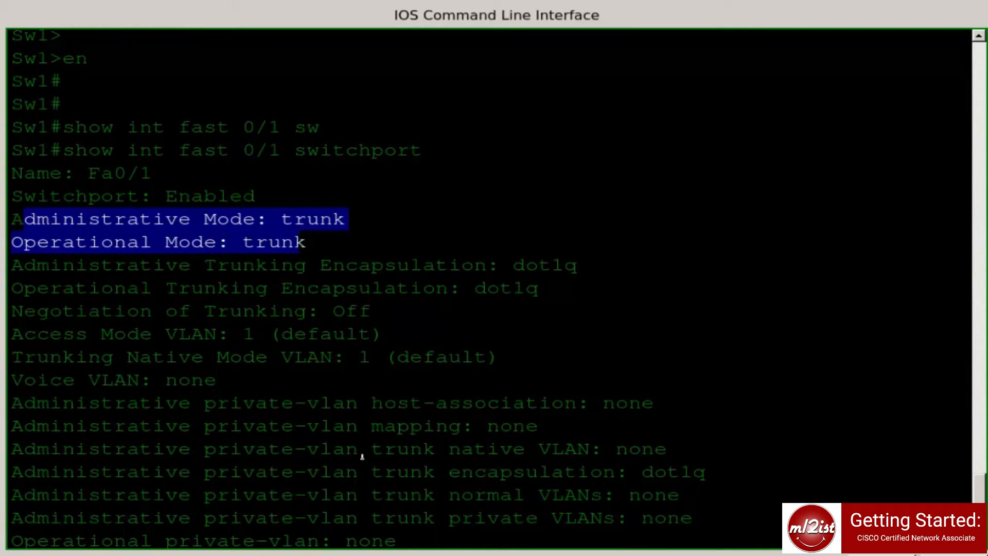
scroll("down", 3)
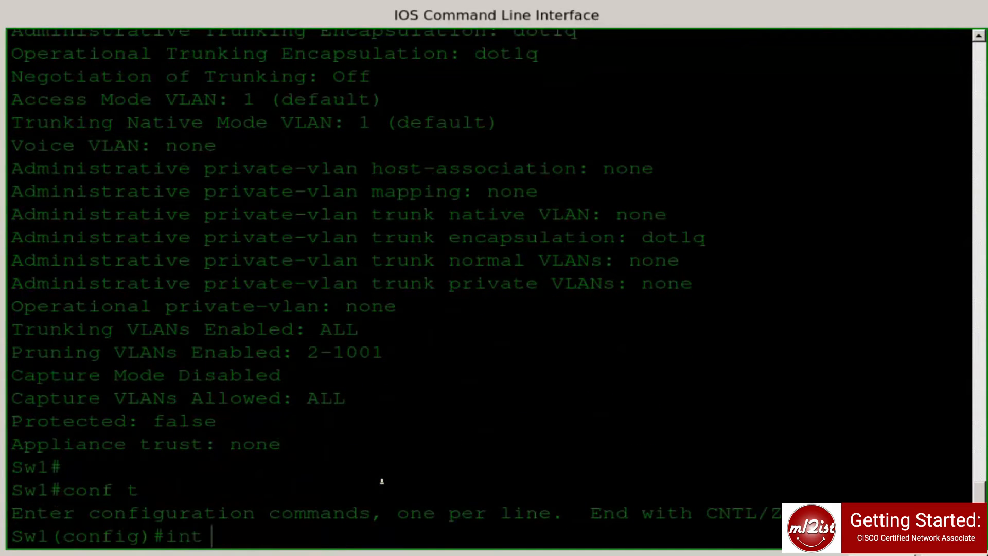
Step: Enter Fa0/1 interface config, list 'switchport ?' and 'switchport mode ?' options, then try dynamic auto
type("fast 0/1")
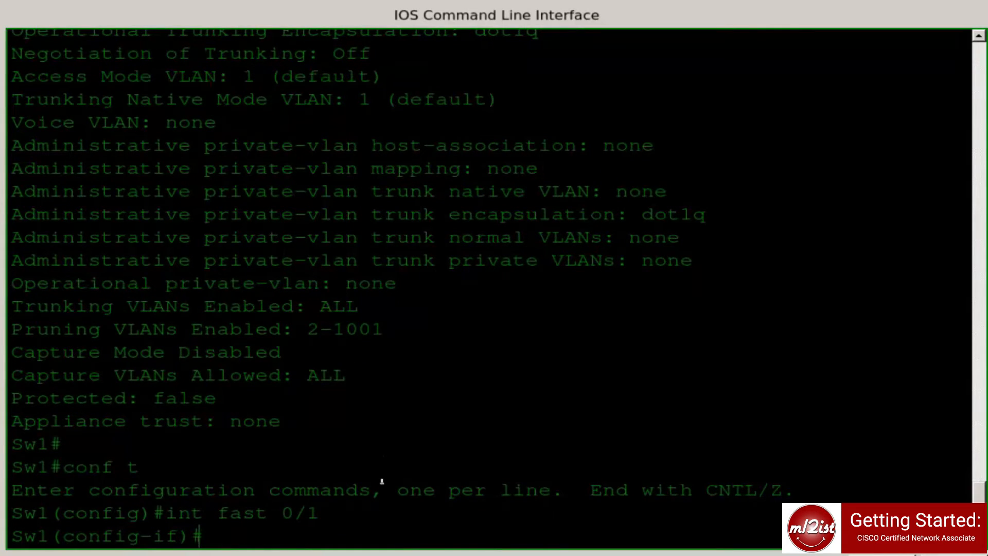
type("switchport")
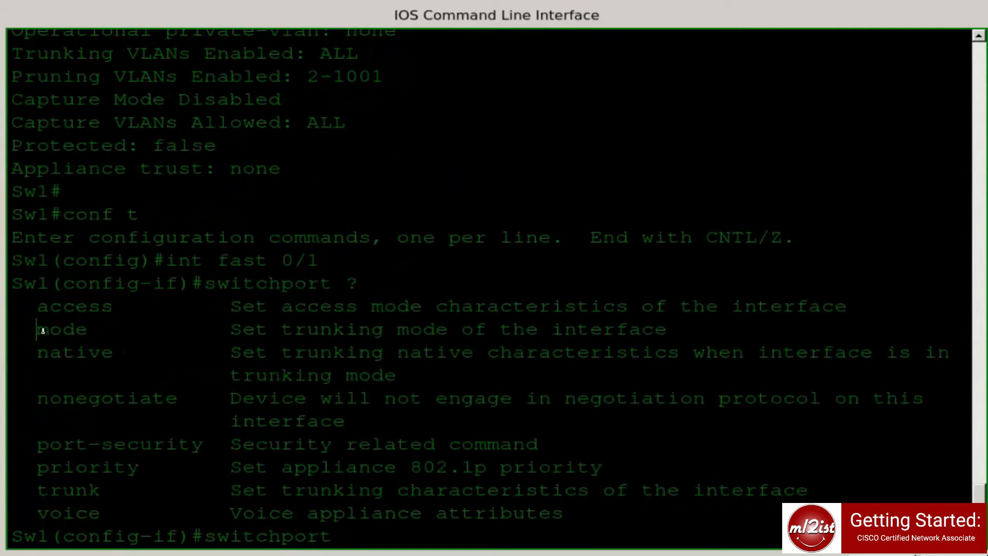
double_click(61, 329)
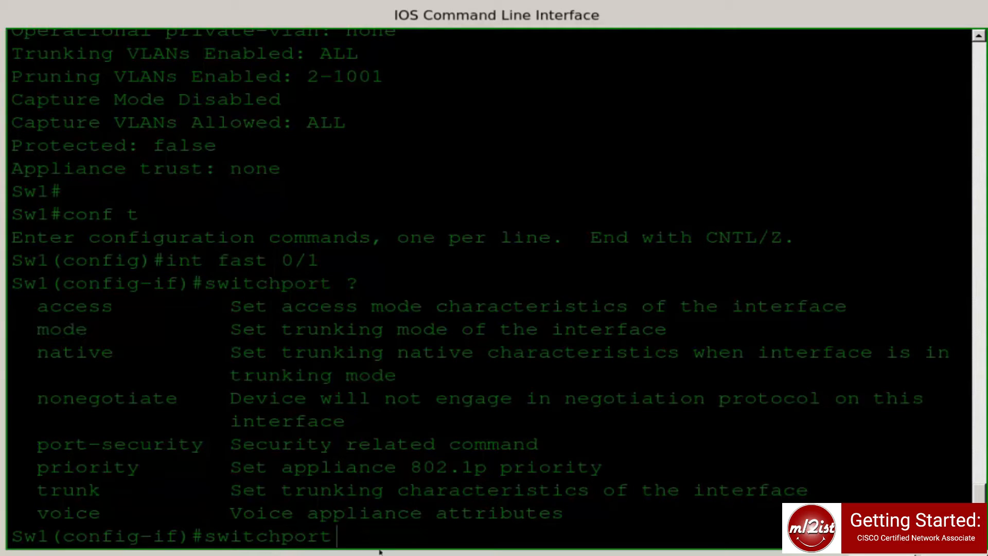
type("mode ?")
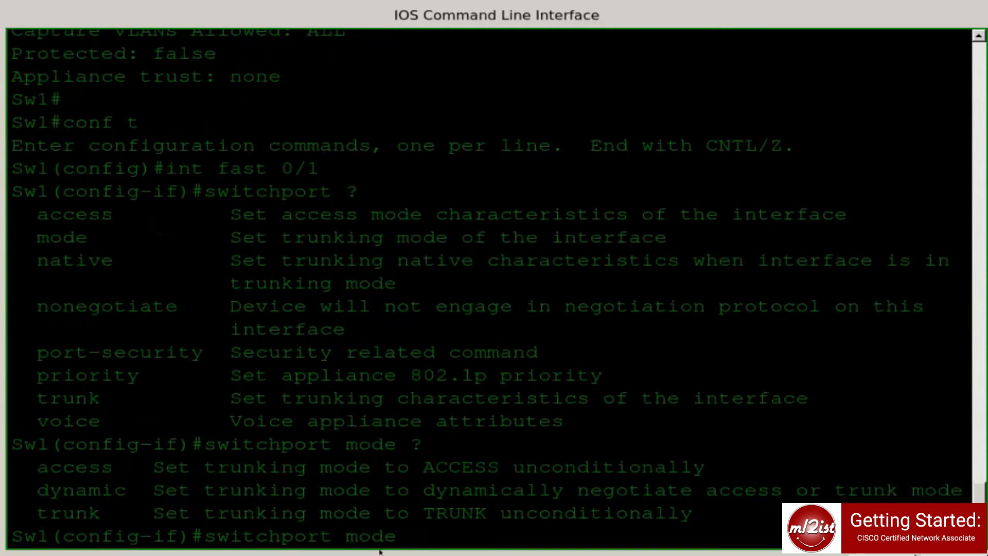
double_click(81, 490)
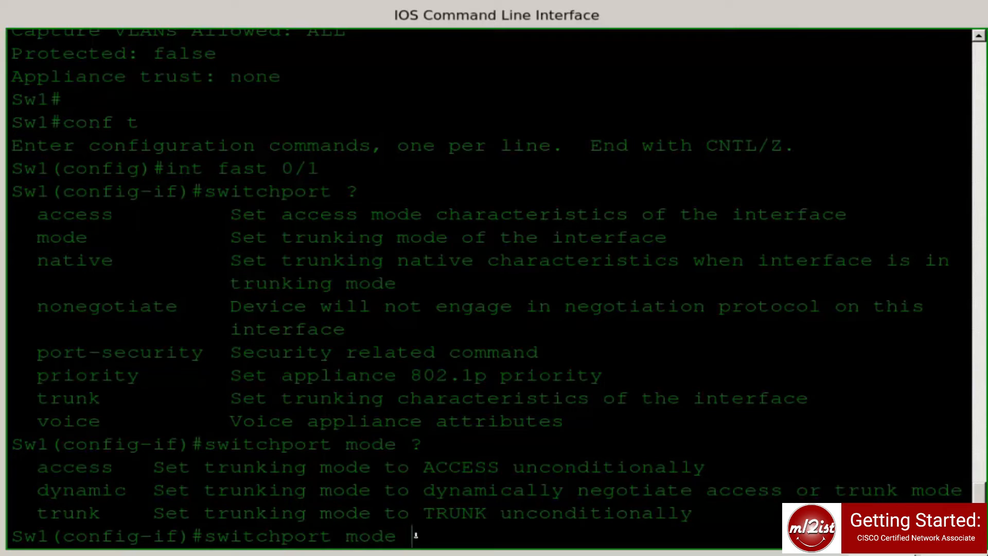
type("dynamic ?")
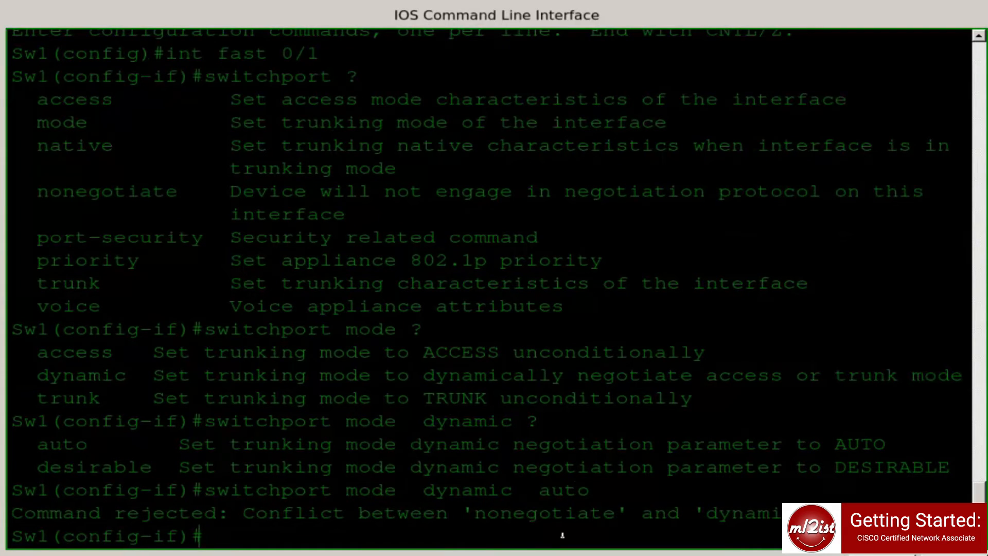
Step: Remove nonegotiate, set Fa0/1 to 'switchport mode dynamic auto', end and start the switchport show
type("no switchport")
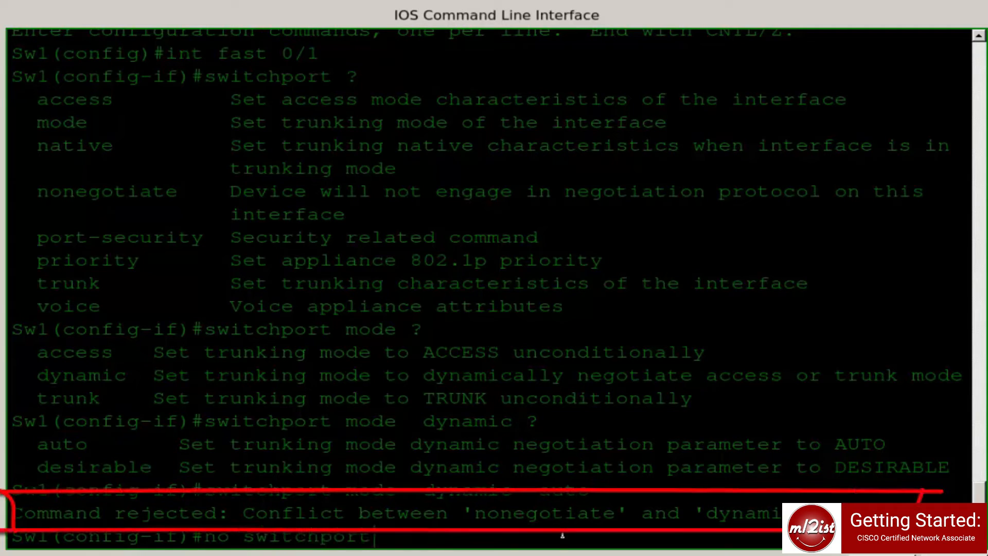
type("nonegp")
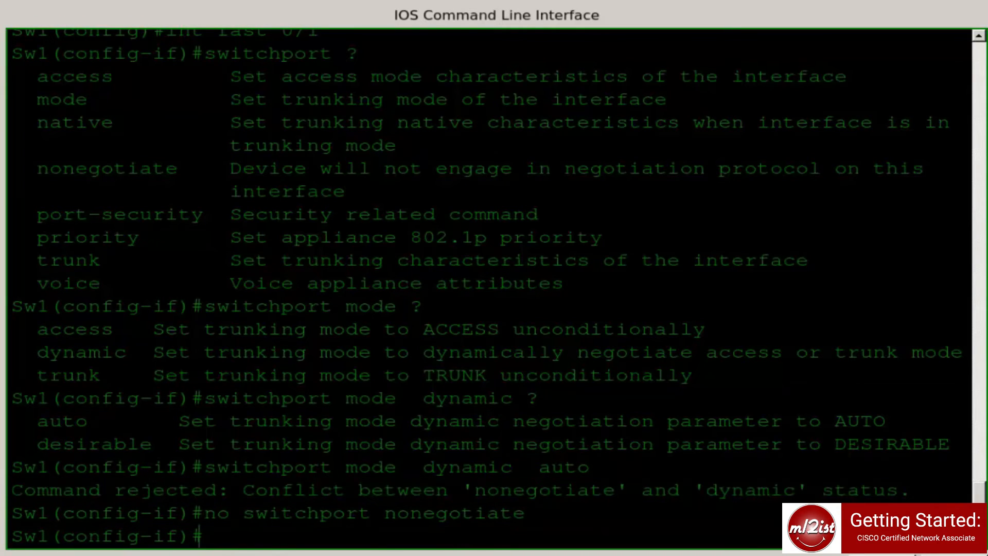
type("switchport mode dynamic auto")
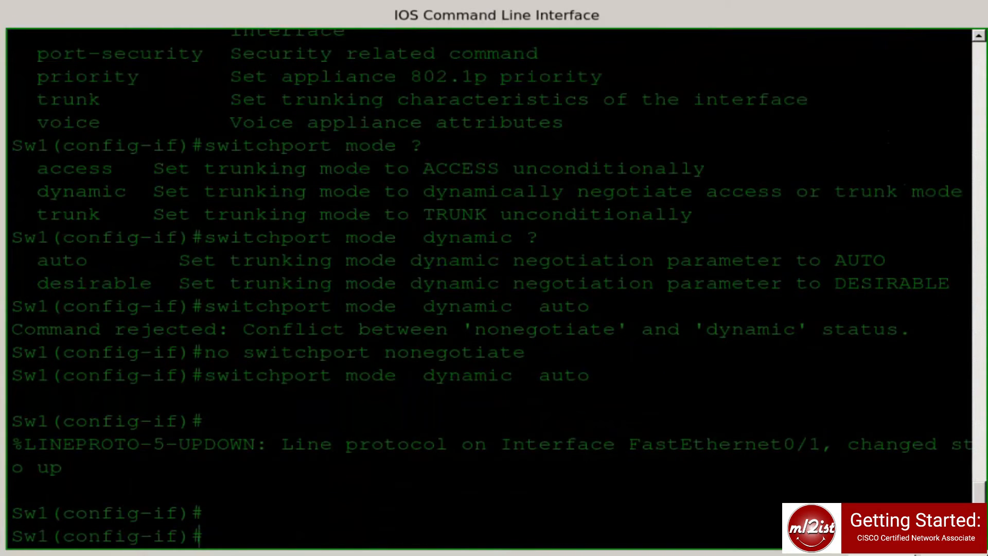
type("end")
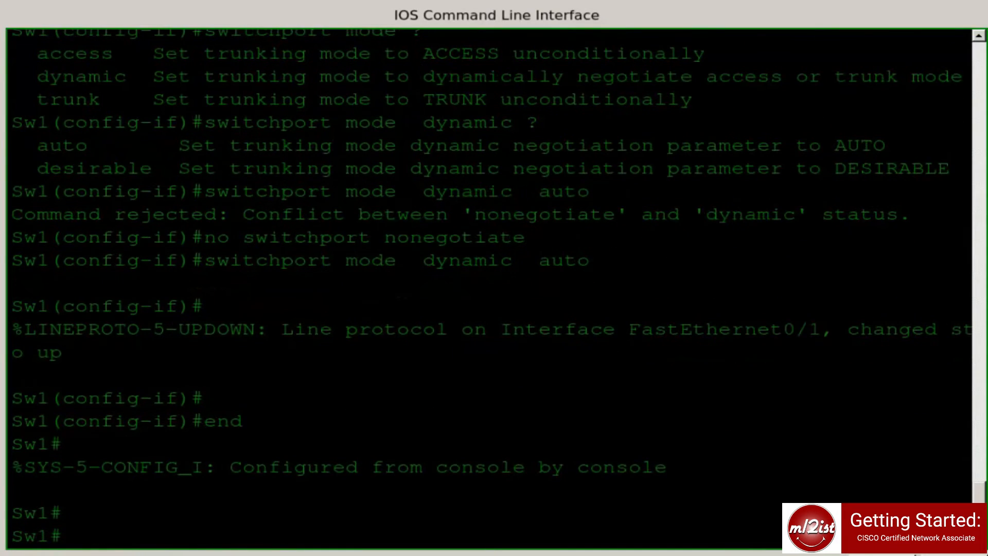
type("show int fast")
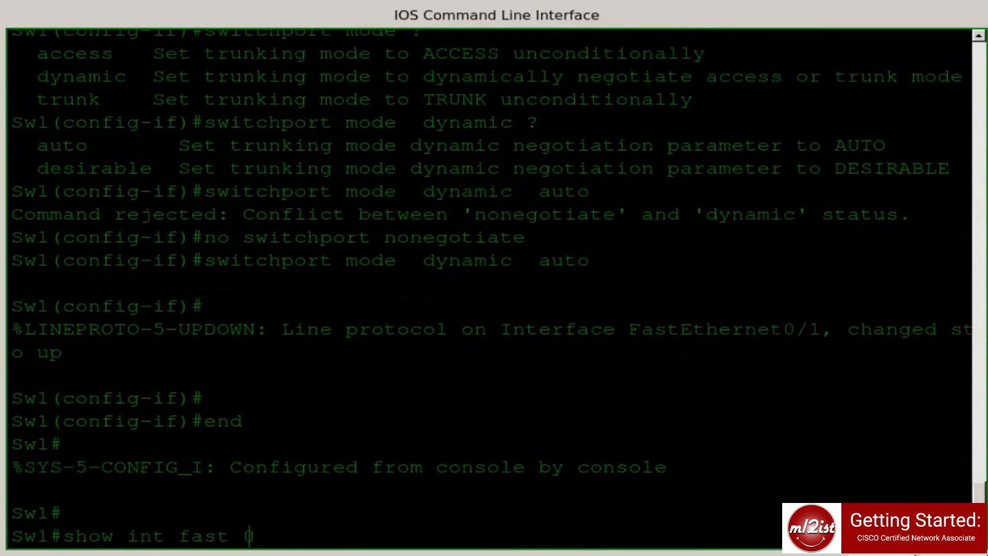
type("0/1 sw")
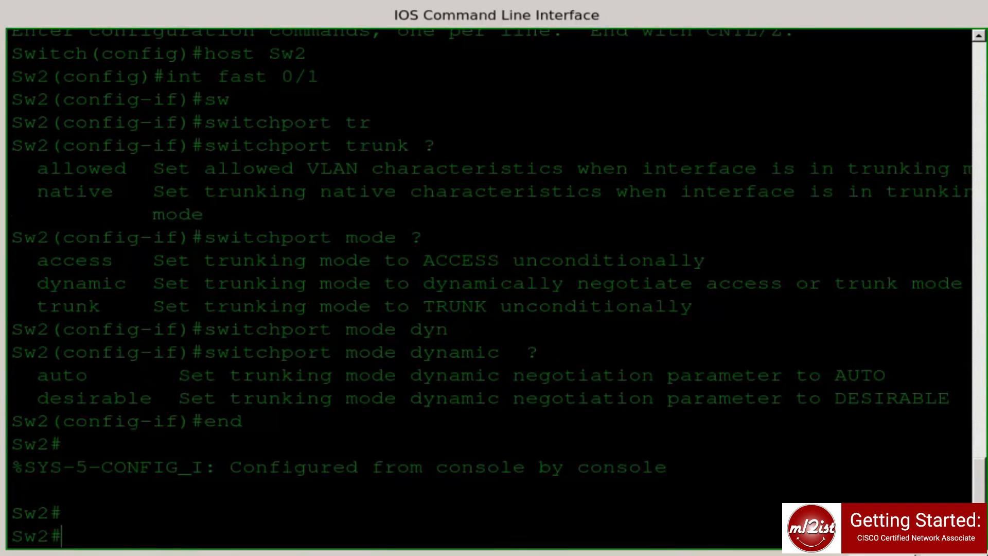
Step: Page through Sw2's Fa0/1 switchport output, run 'show int trunk', and re-enter configuration
key("enter")
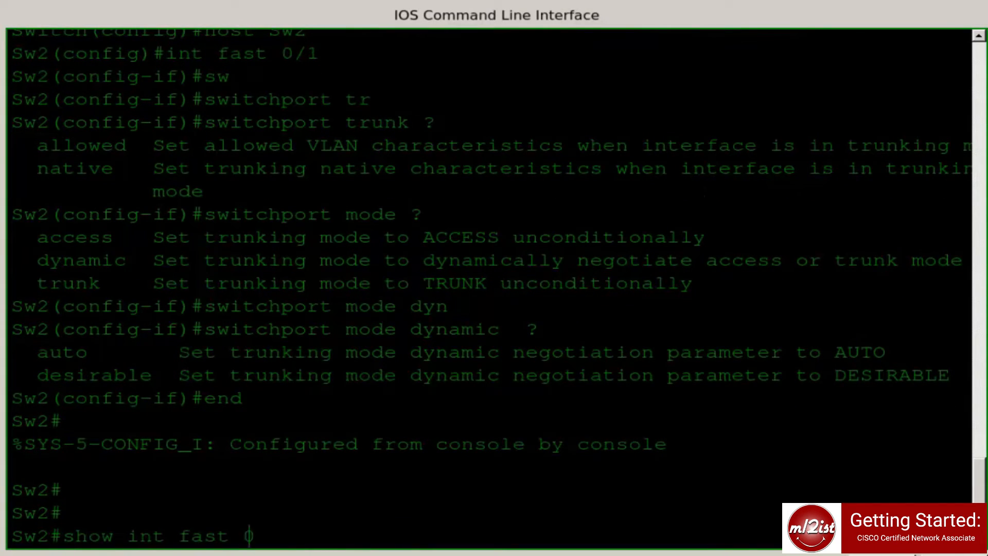
key("enter")
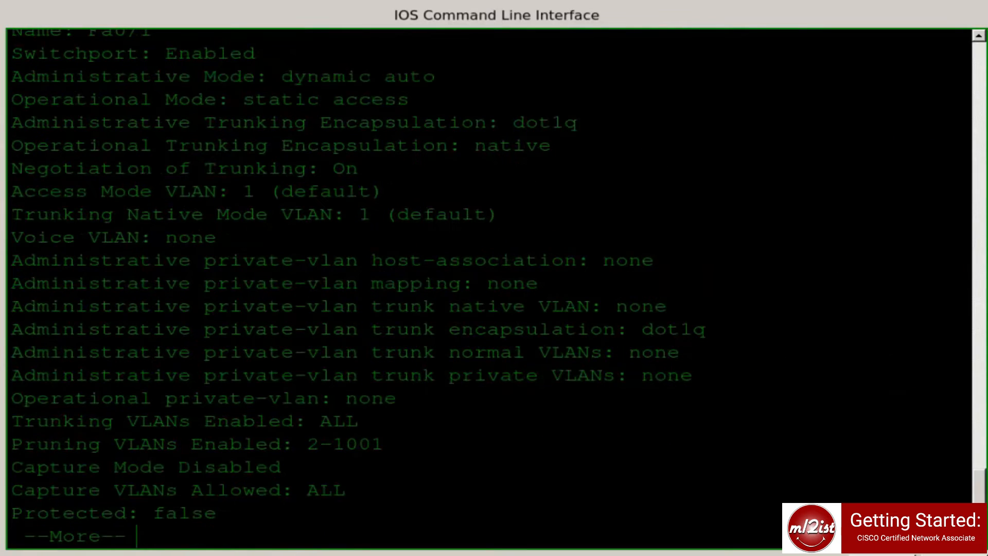
key("space")
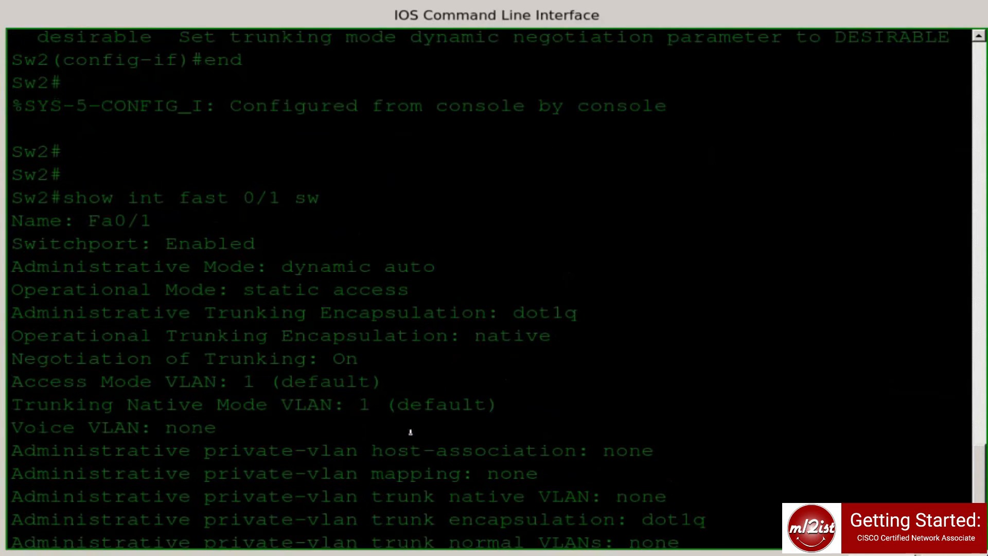
mouse_move(10, 267)
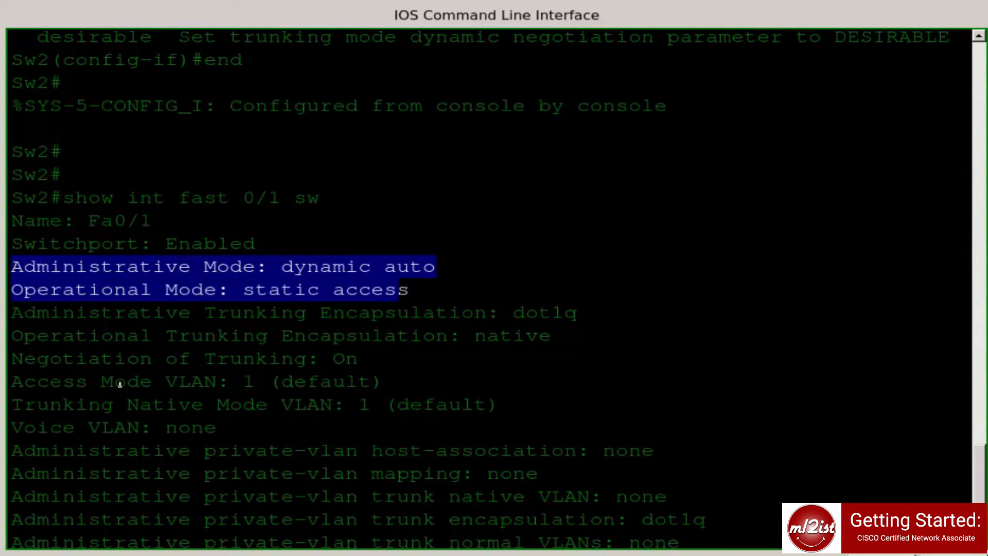
mouse_move(235, 496)
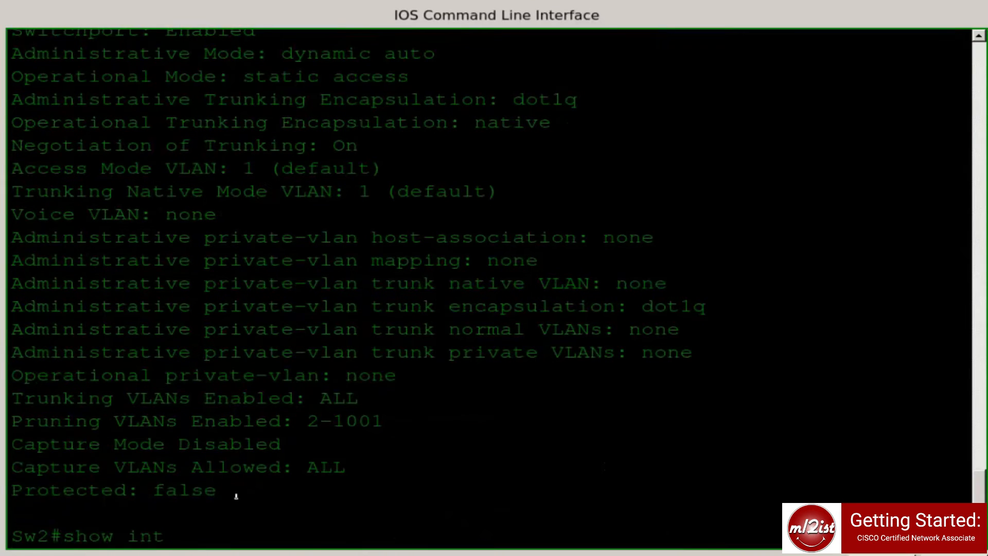
type("trunk")
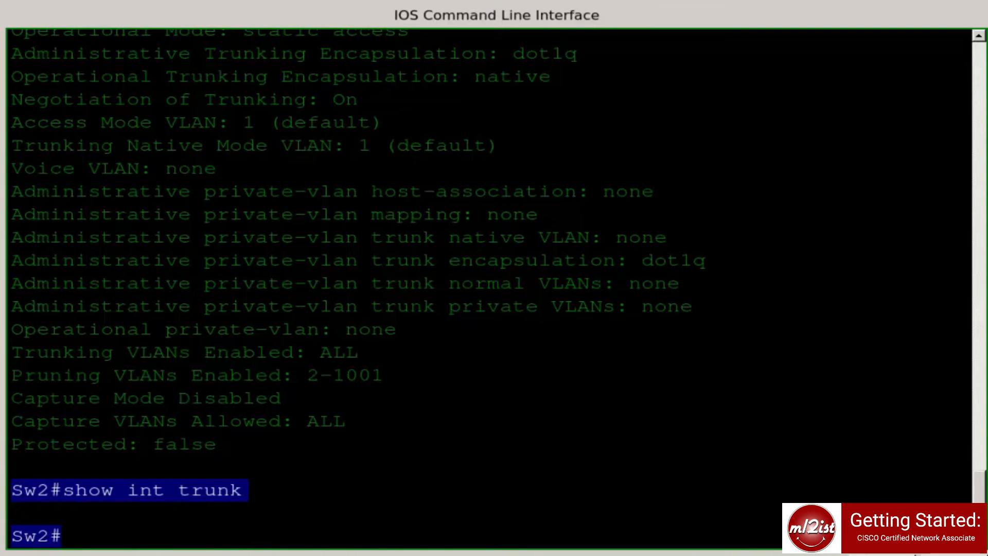
mouse_move(98, 536)
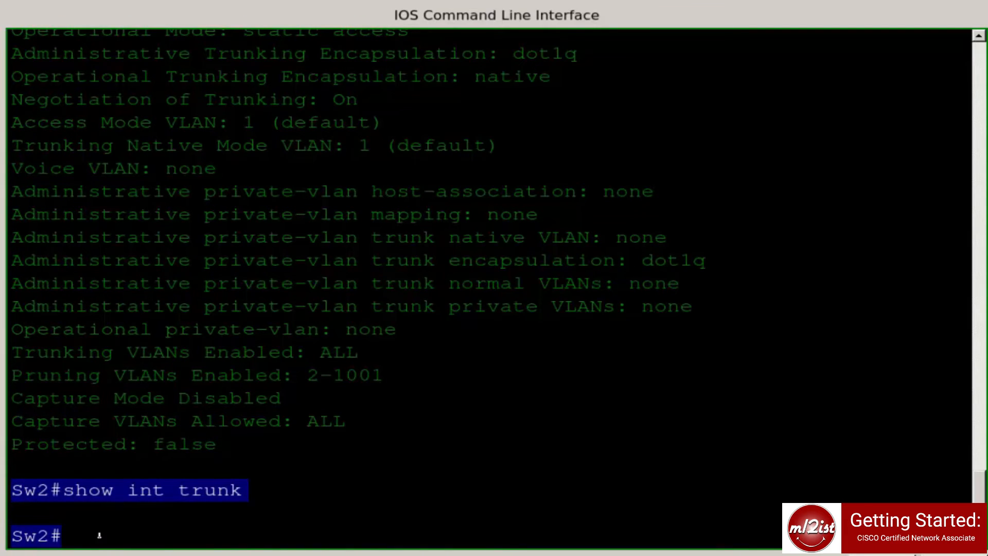
type("conf t")
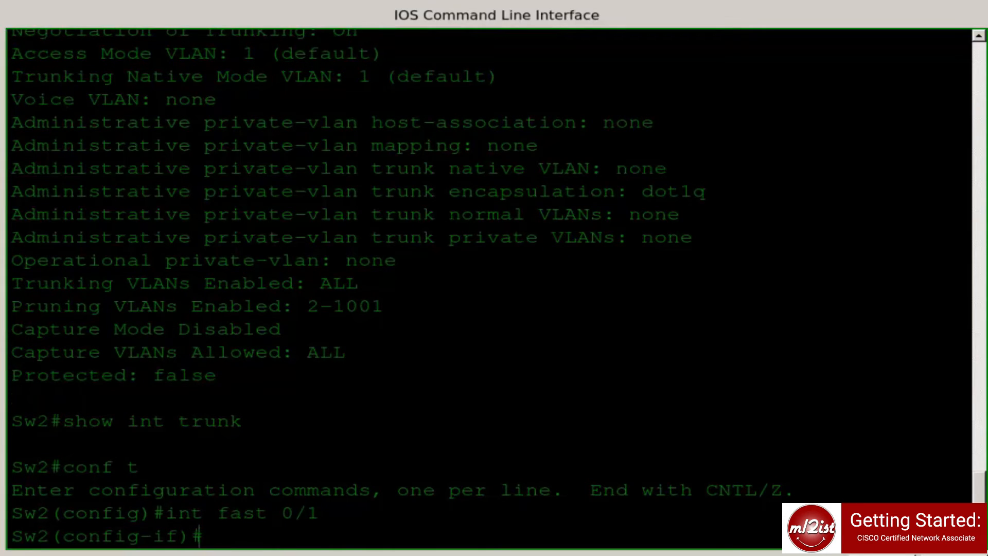
Step: Set Sw2's Fa0/1 to 'switchport mode dynamic desirable' and leave configuration with 'end'
type("switch")
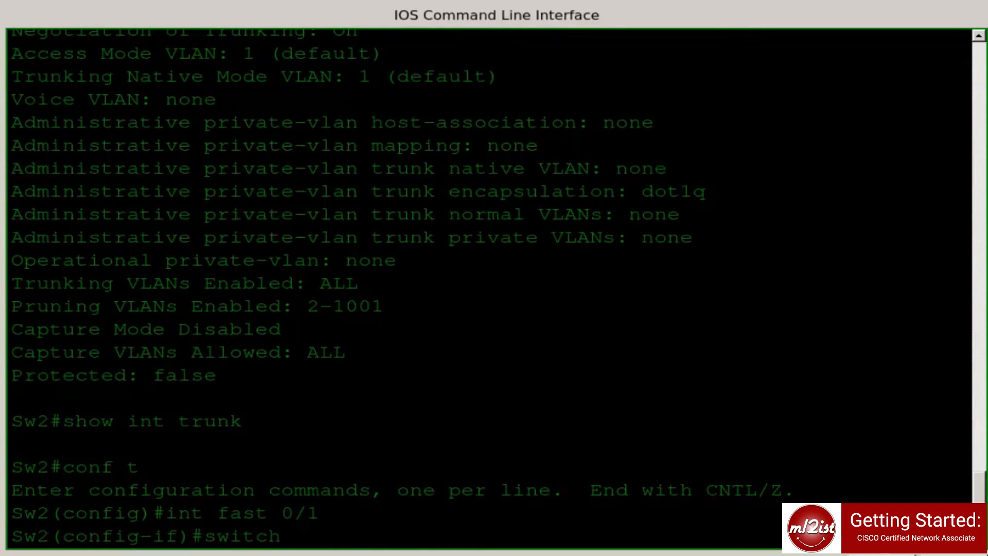
type("port mode")
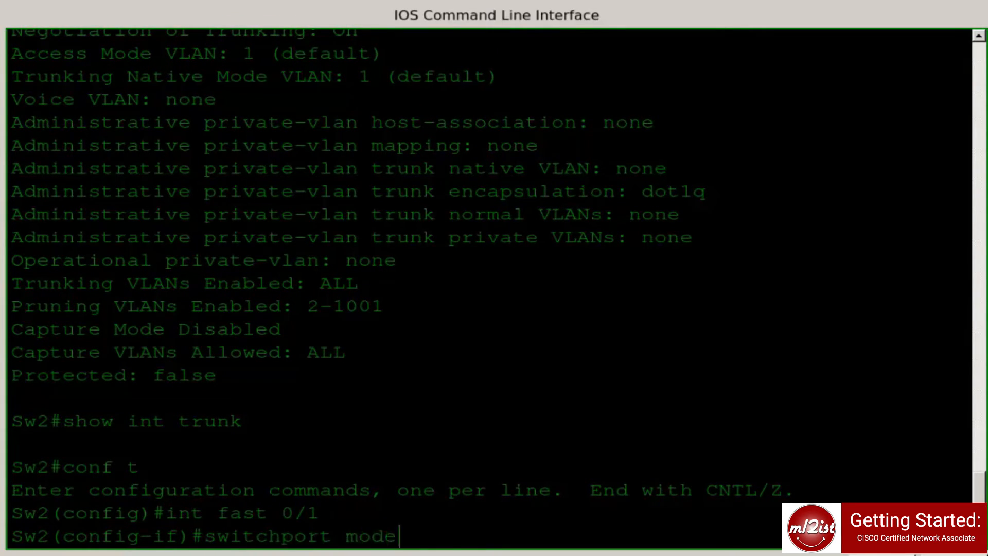
type("dynamic desirabl")
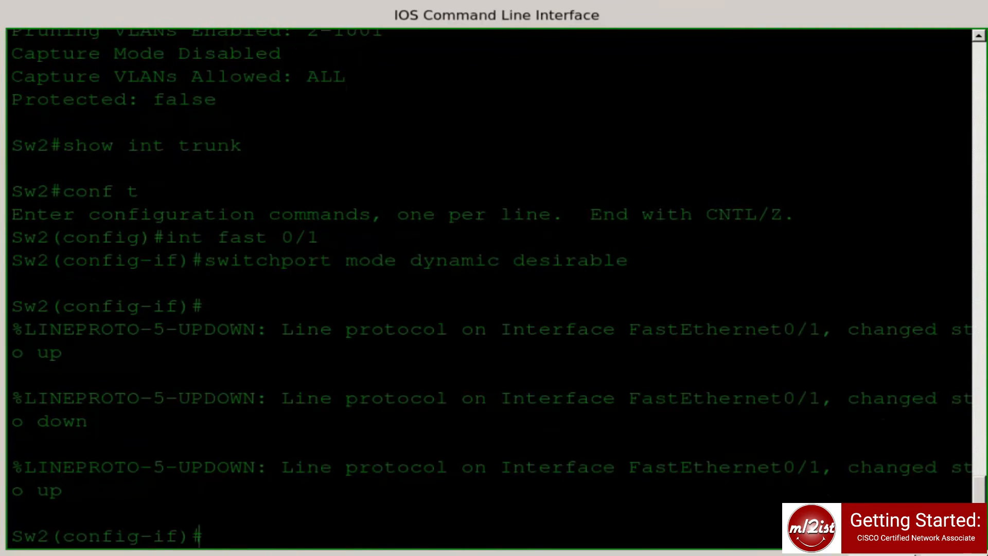
type("end")
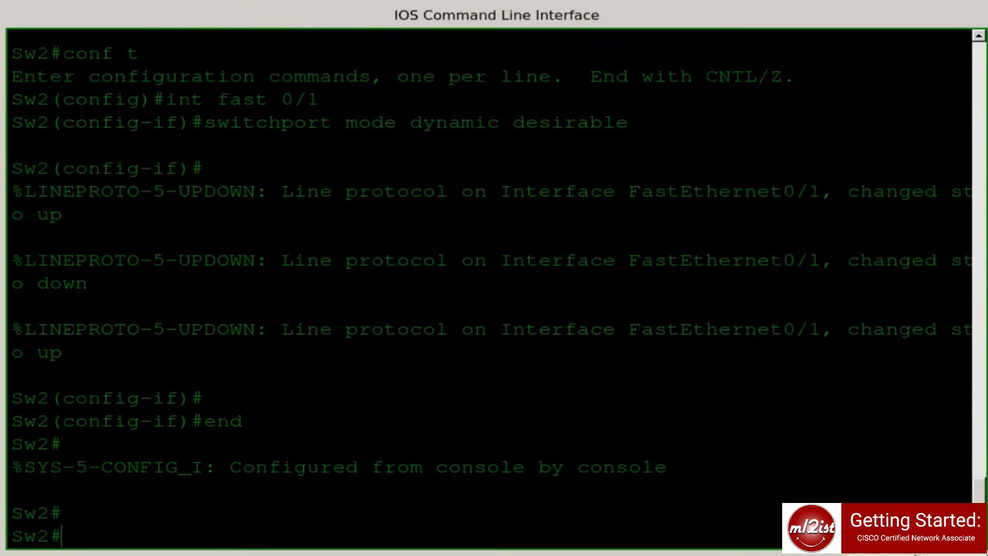
type("show int fast 0/1 sw")
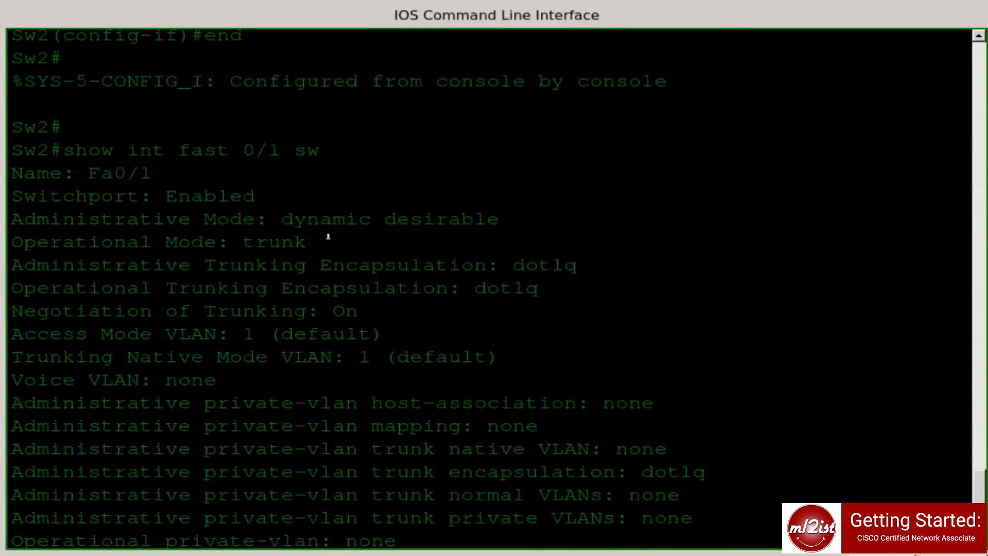
Step: Highlight Fa0/1's desirable trunk mode, then run 'show int trunk' and mark the Fa0/1 native VLAN 1 entry
left_click_drag(11, 219, 309, 242)
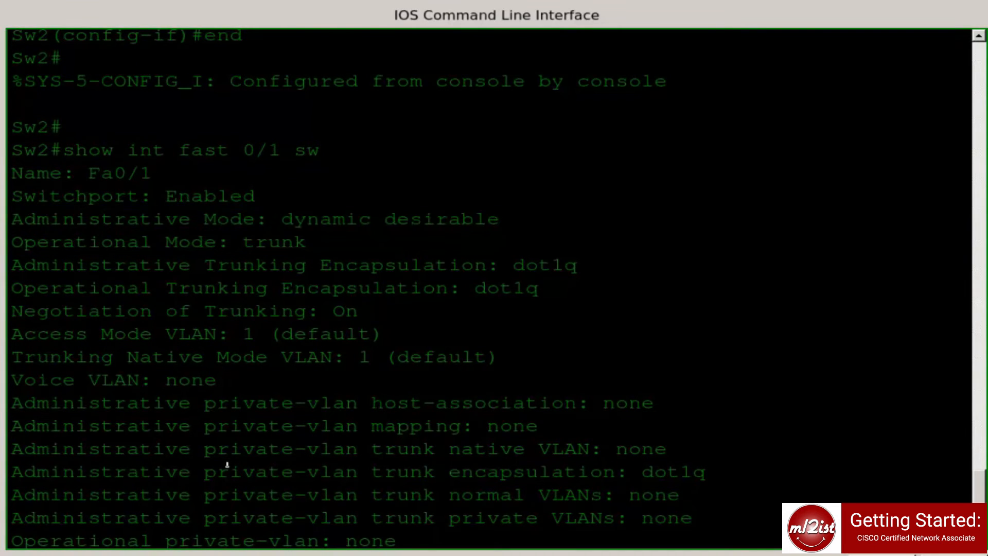
type("show int trunk")
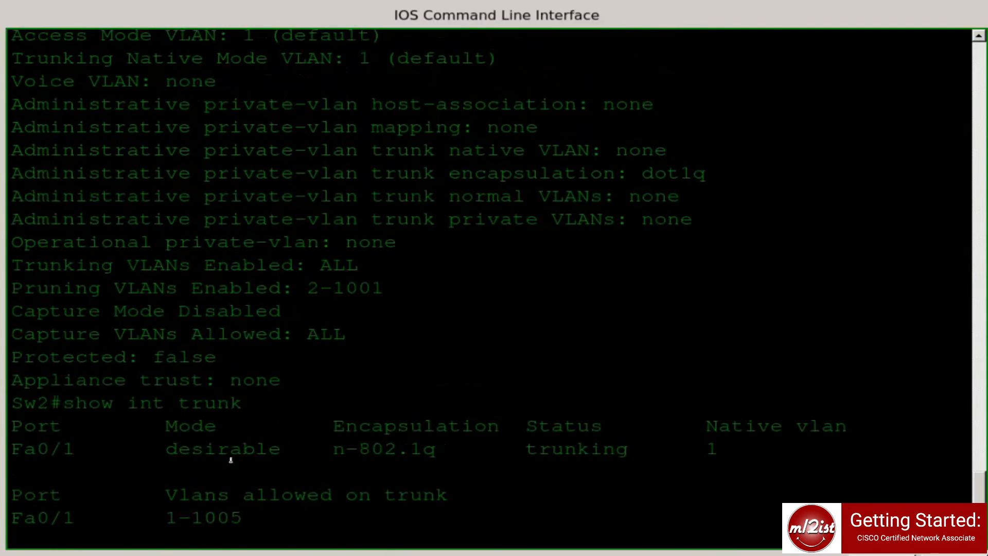
left_click_drag(12, 403, 706, 449)
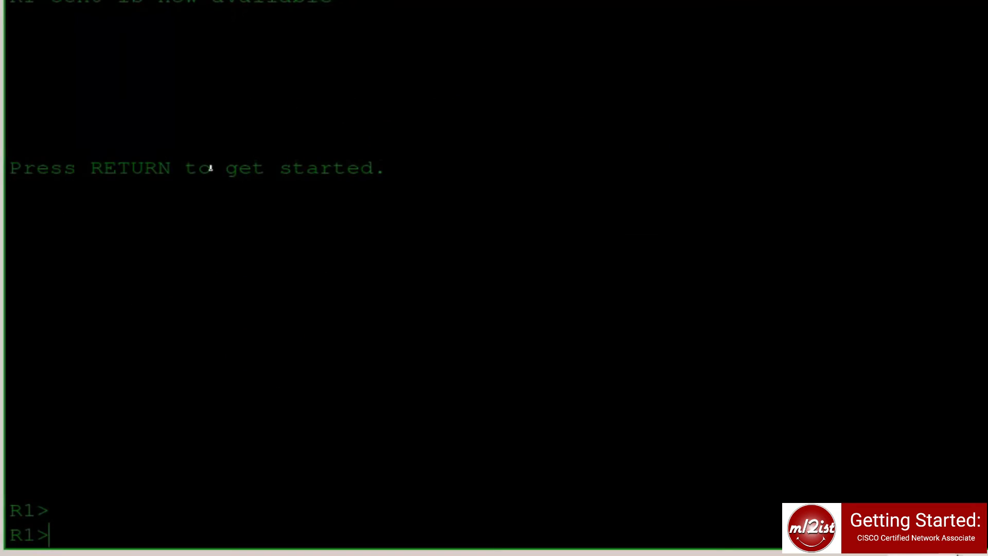
Step: Assign R1's Fa0/0 ip address 10.0.0.1 255.255.255.252, apply 'no shut' and end
type("en")
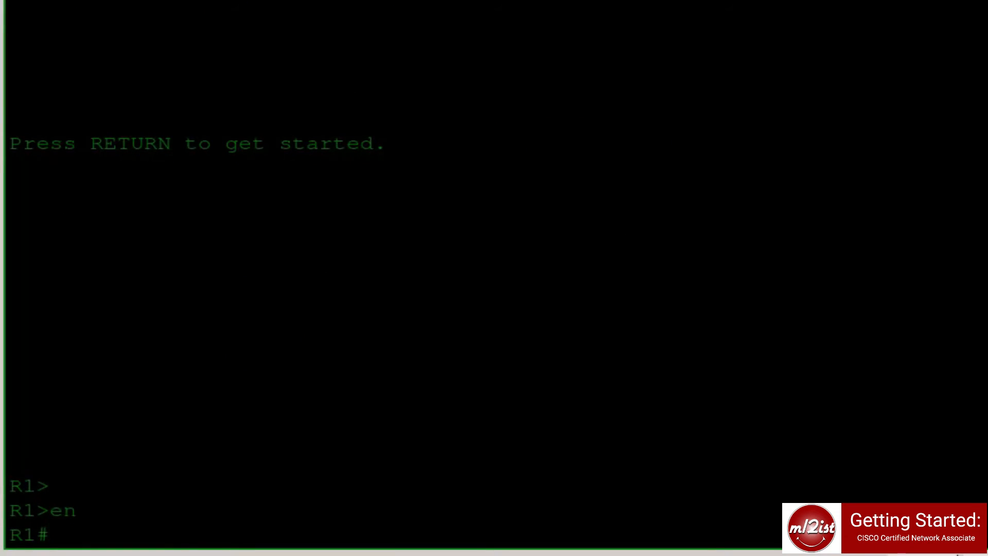
type("conf t")
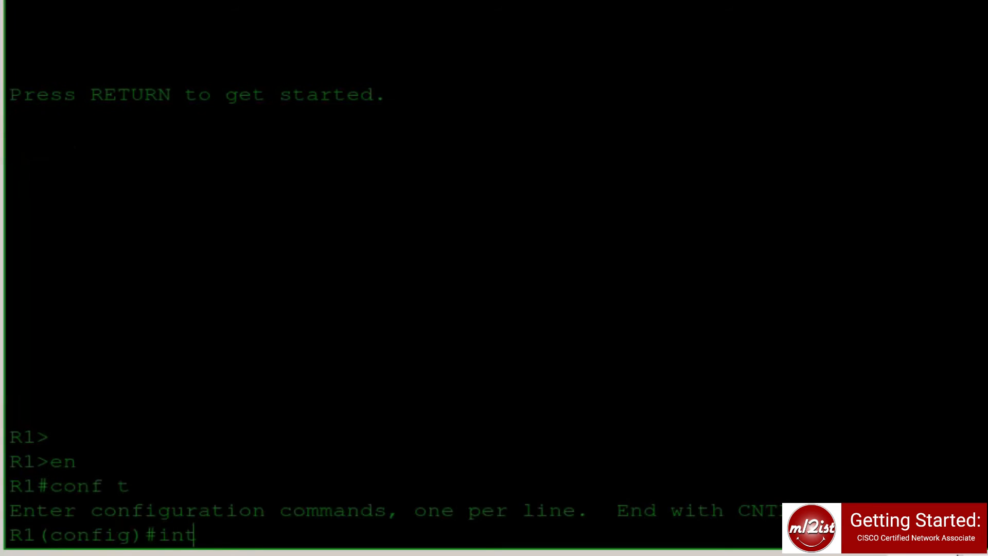
type("fast 0")
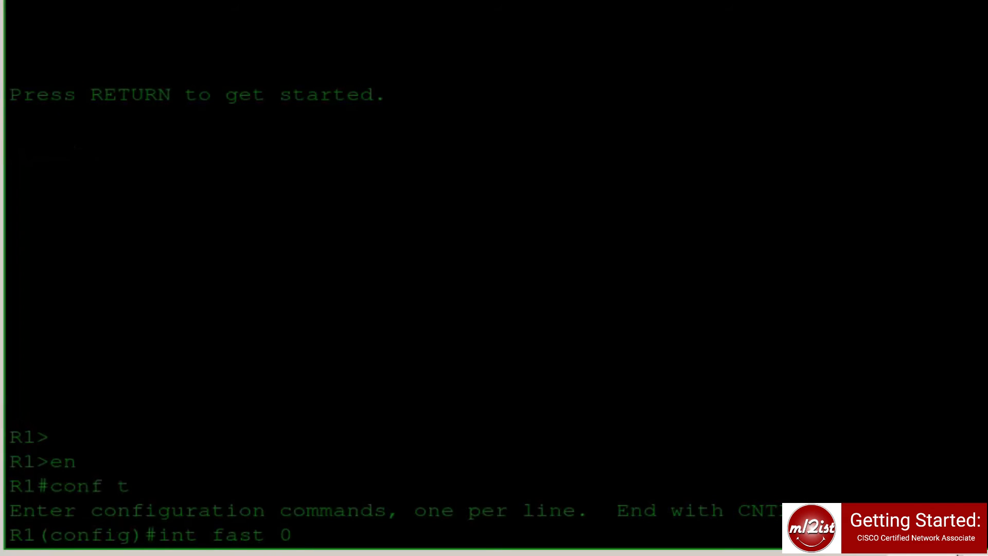
type("/0")
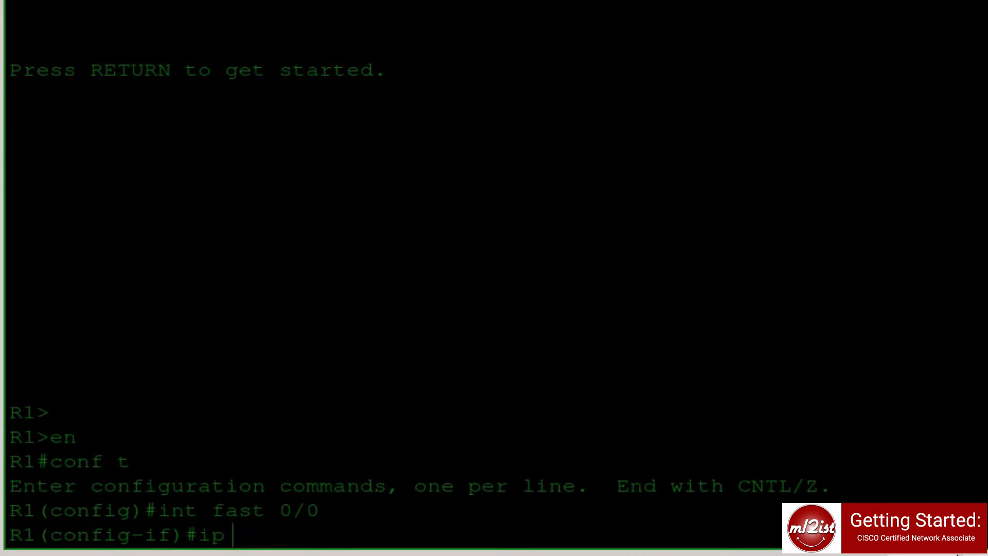
type("add 10.0.0.1 255.255.255.252")
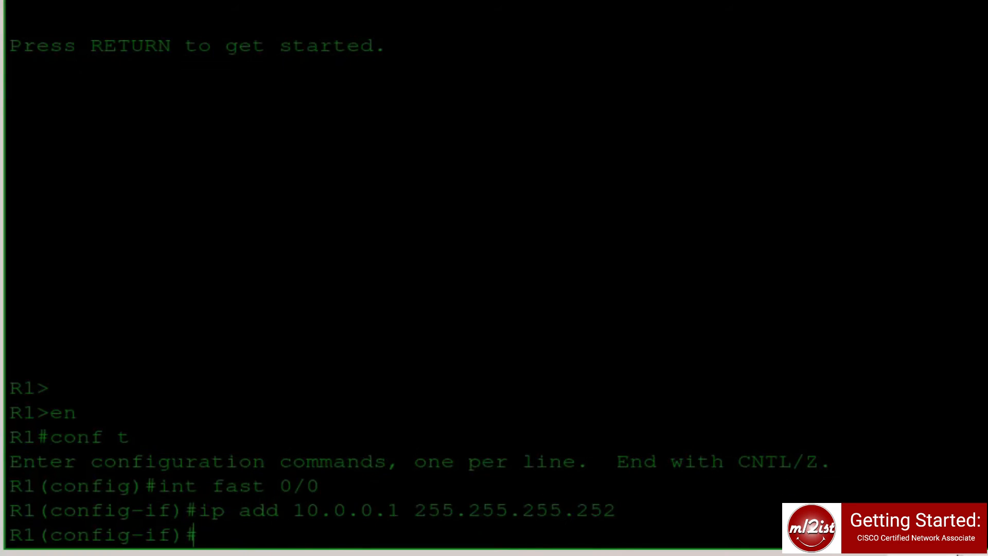
type("no shut")
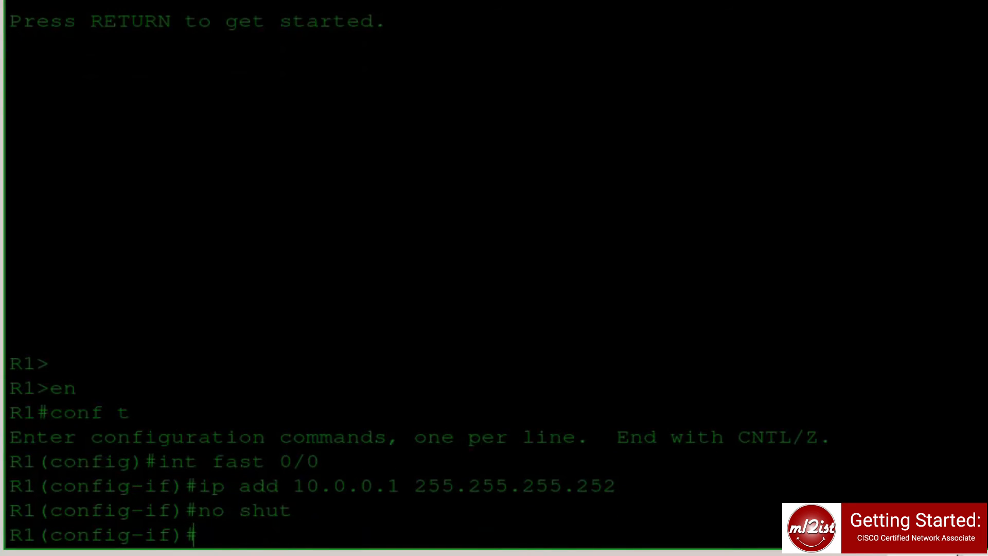
type("end")
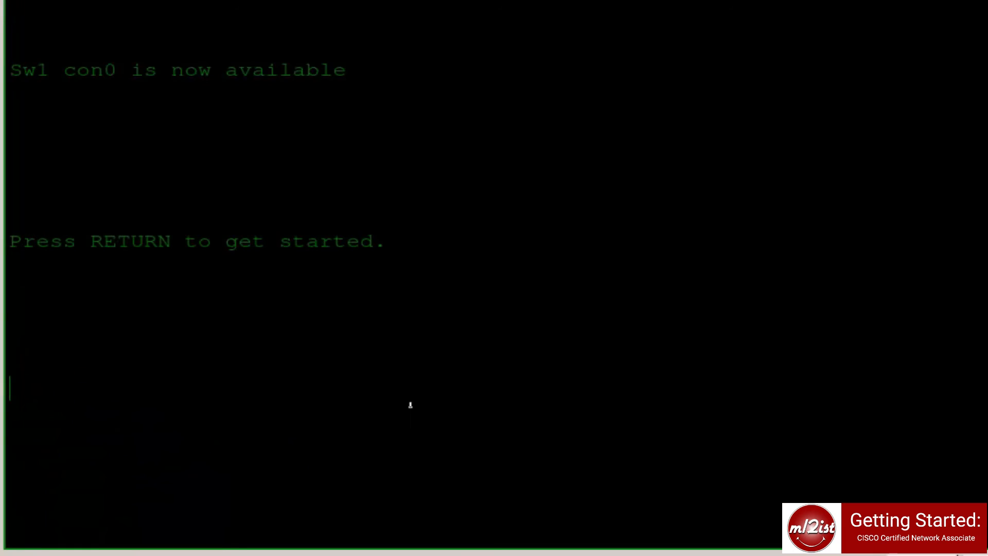
Step: Enter global configuration on Sw1, create VLAN 10 and name it SALES
type("end")
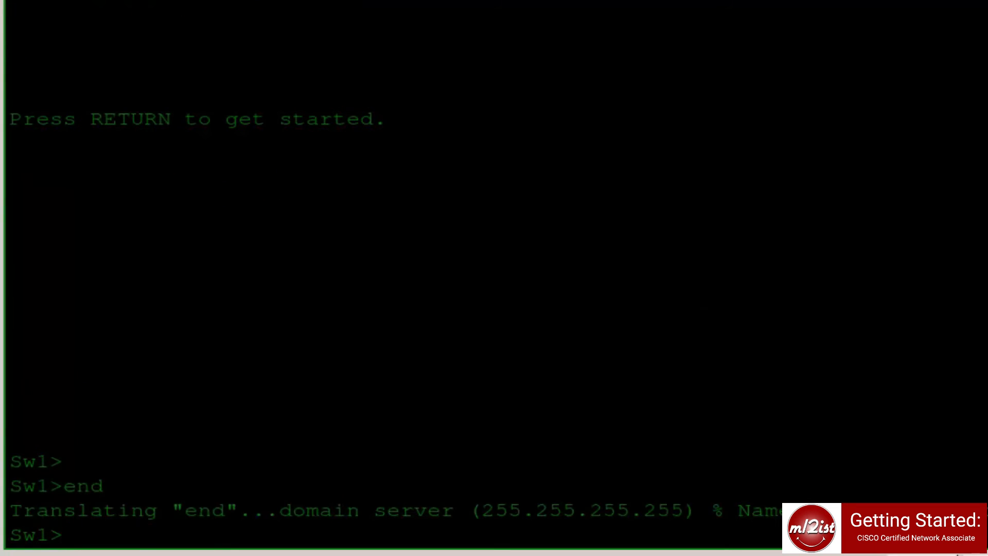
type("enable")
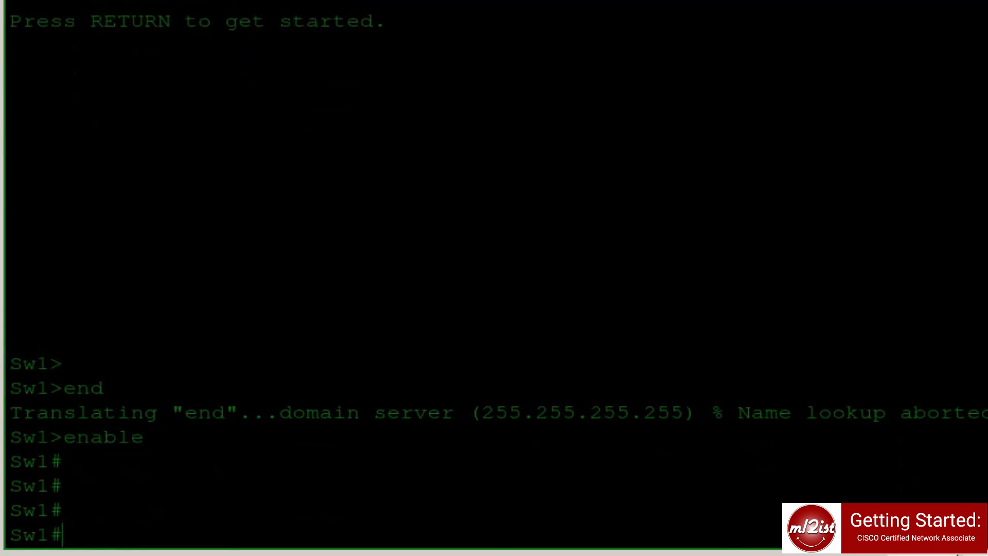
type("conf t")
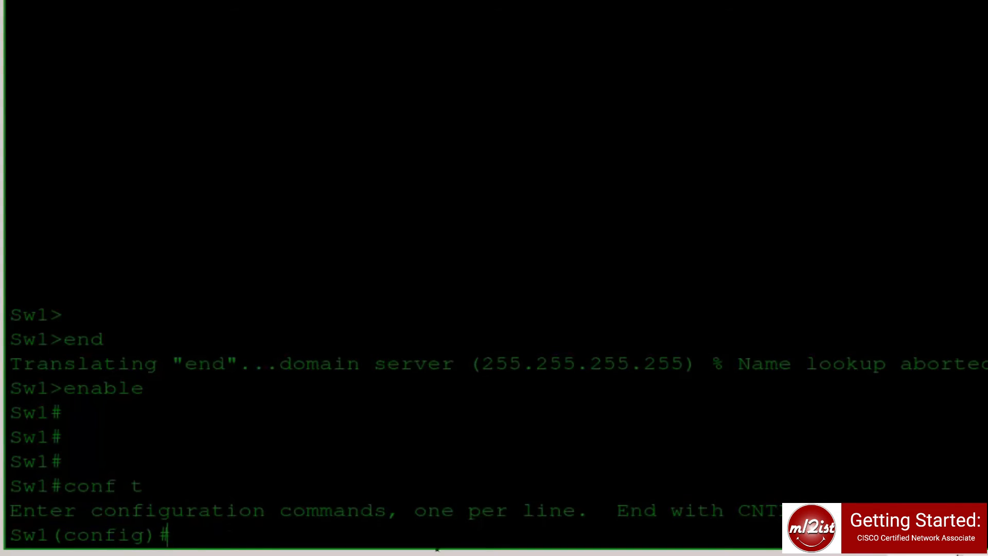
type("vlan")
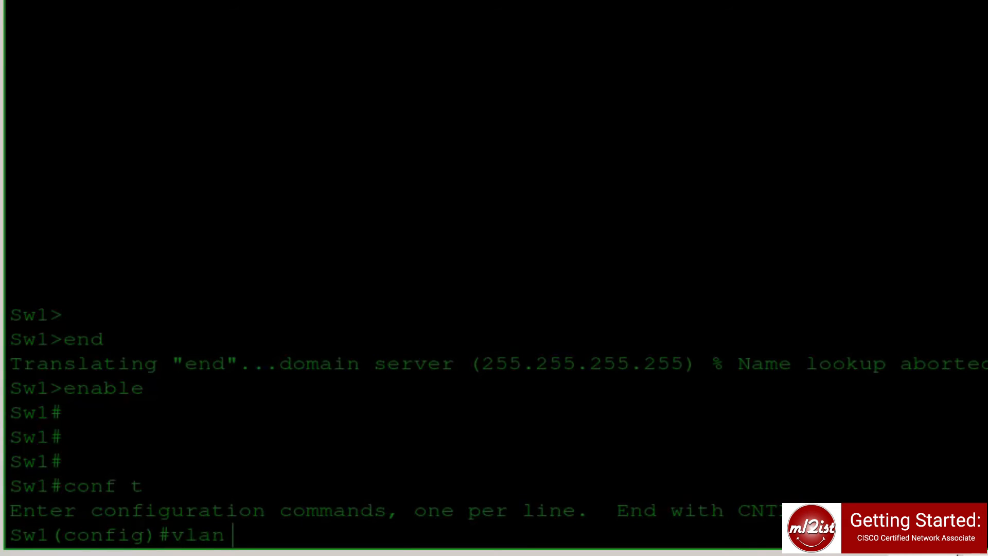
type("10")
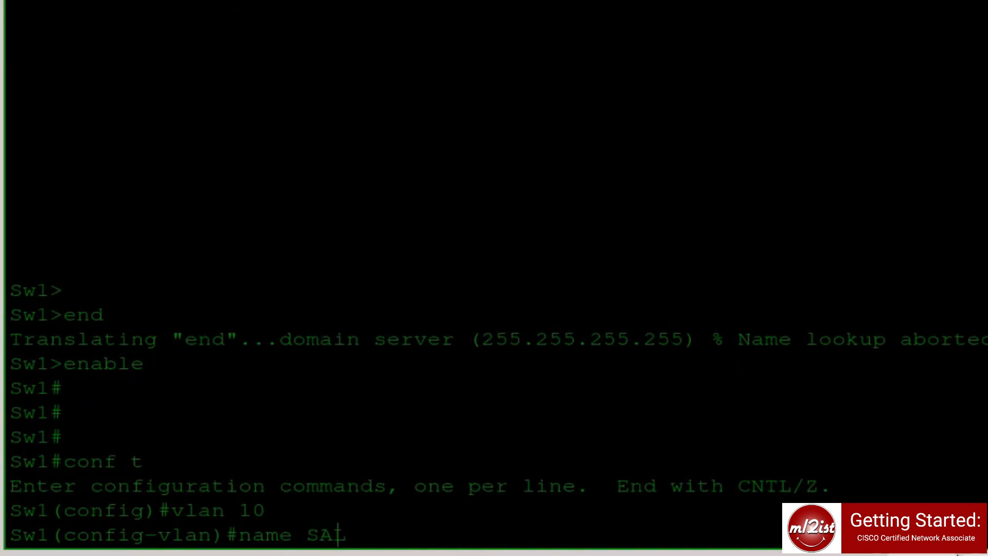
type("LES")
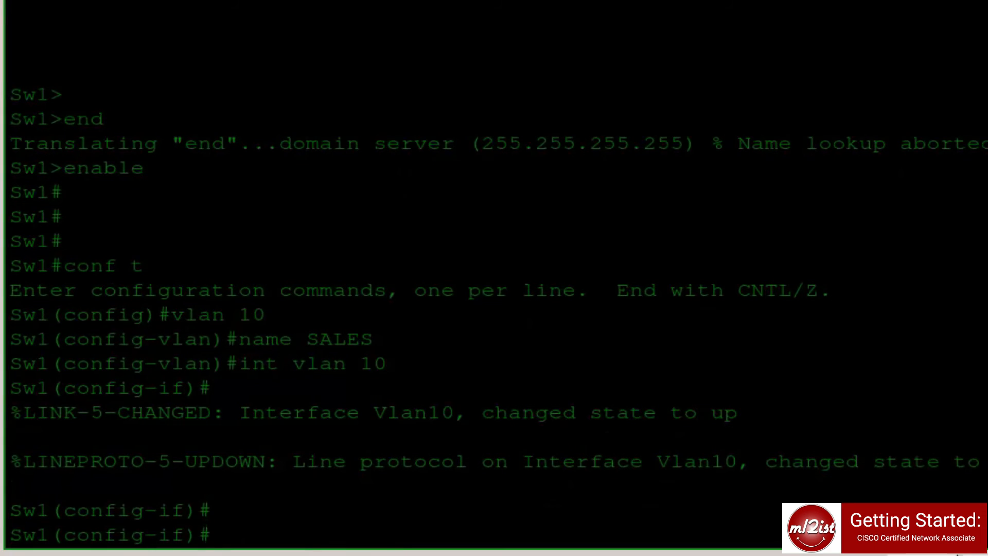
Step: Assign interface Vlan10 the address 10.0.0.2 255.255.255.252 and bring it up with no shutdown
type("ip add")
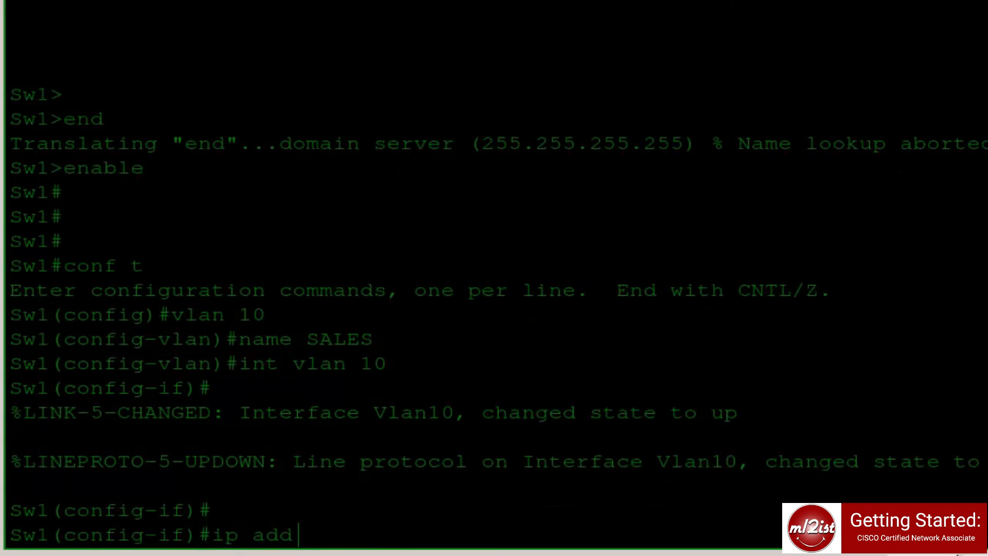
type("10.0.0")
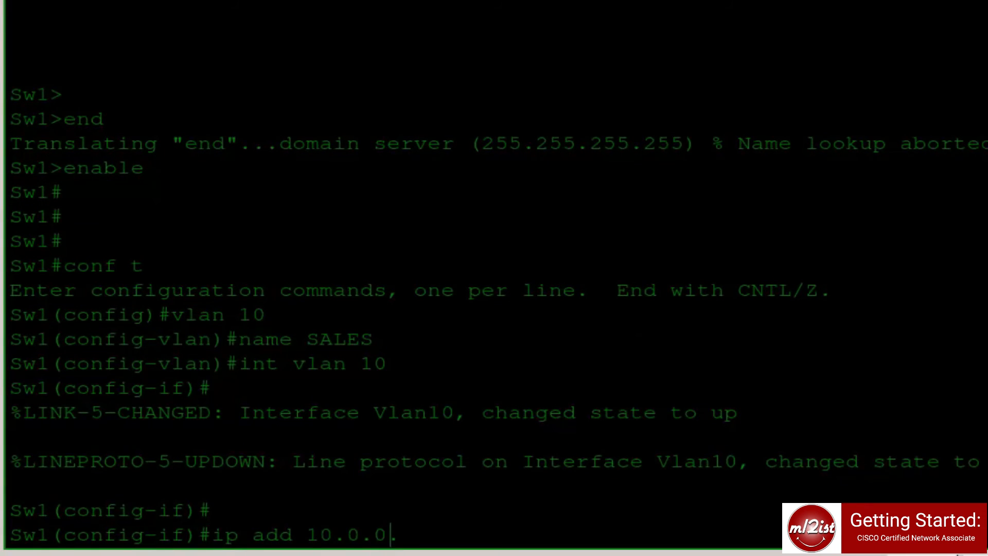
type("2 255.255.255.252")
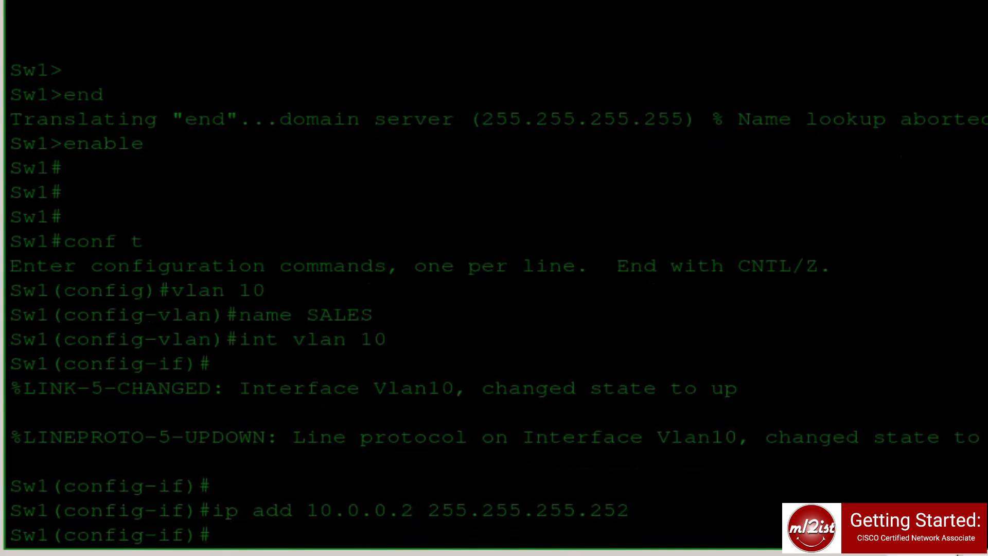
type("no shut")
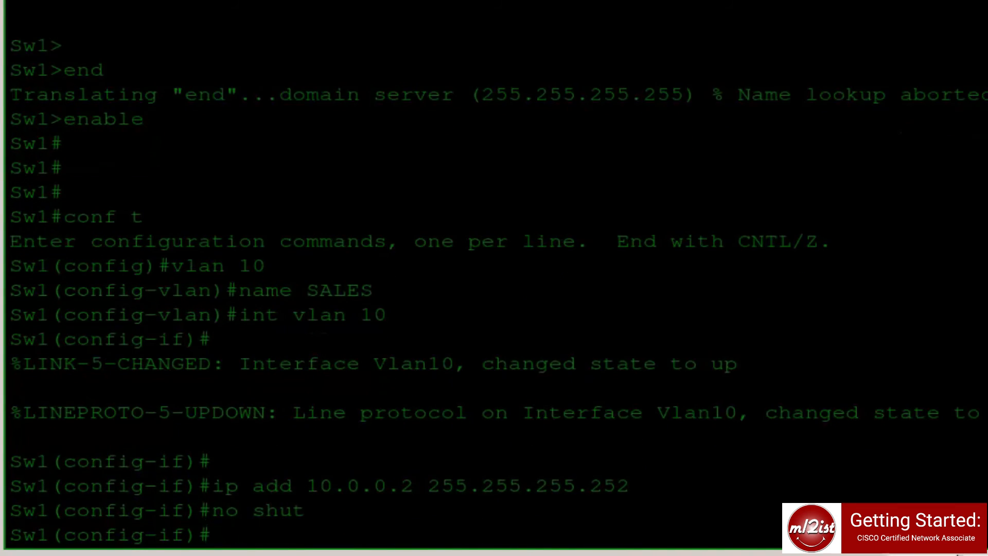
Step: Make FastEthernet 0/2 an access port in VLAN 10 and exit the interface
type("int fast 0")
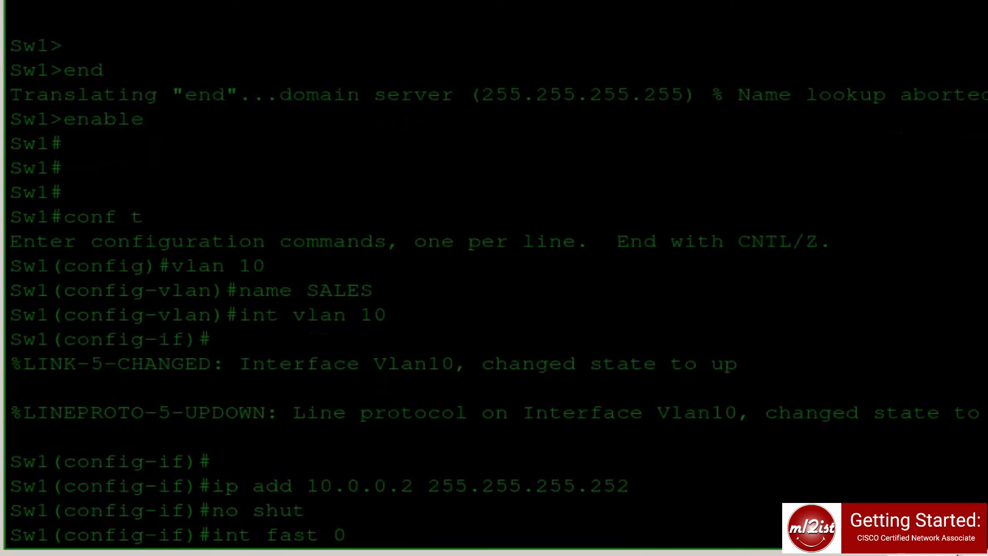
type("/")
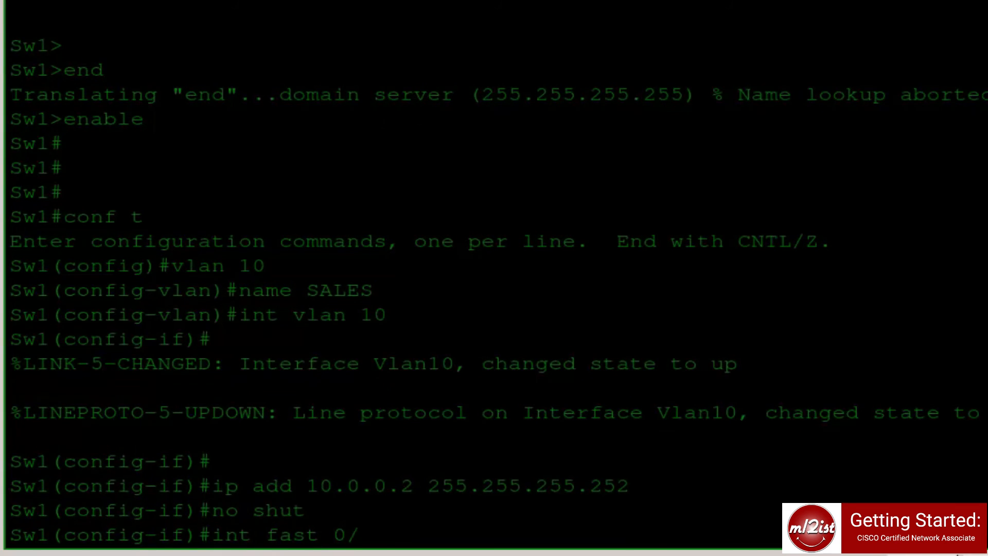
type("2")
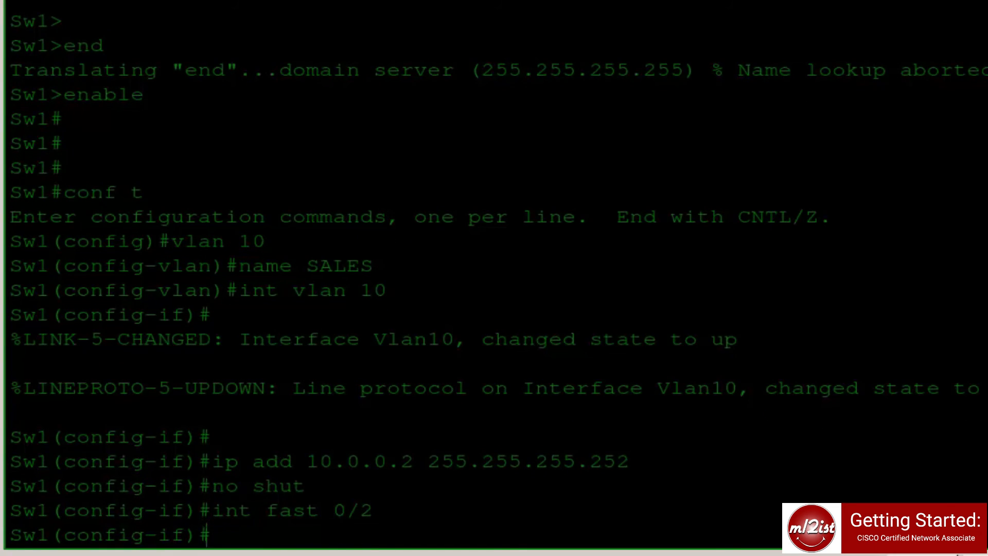
type("sw mo ac")
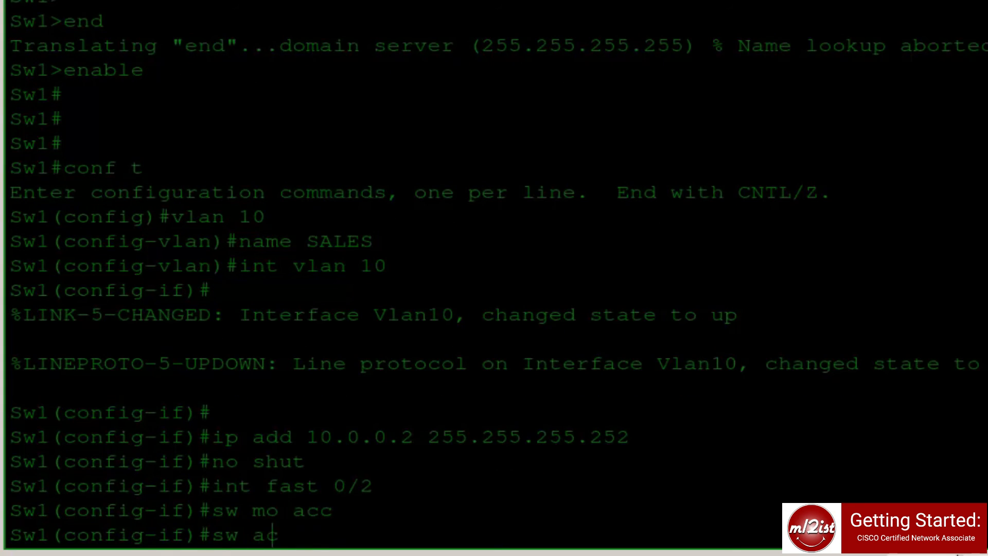
type("c vlan 10")
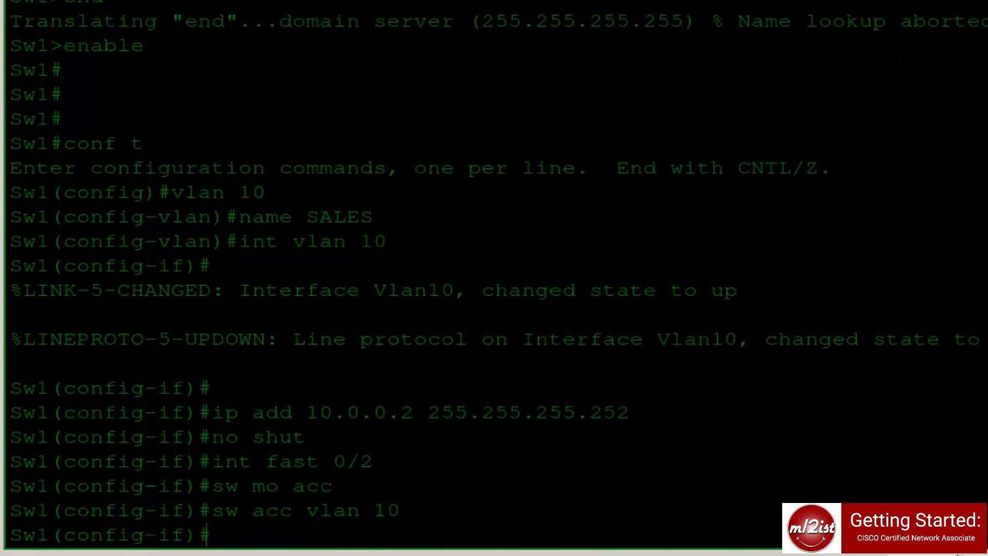
type("exi")
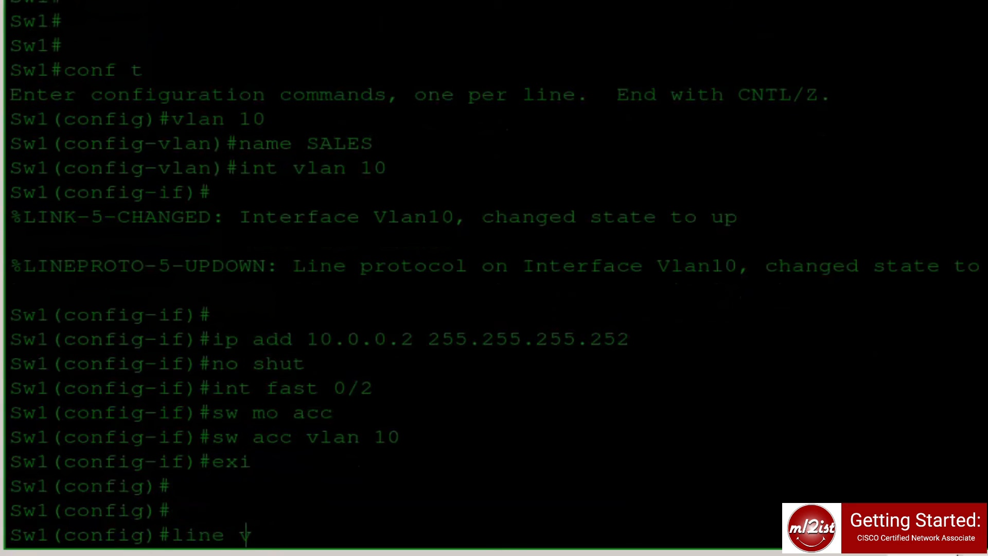
type("ty 0 15")
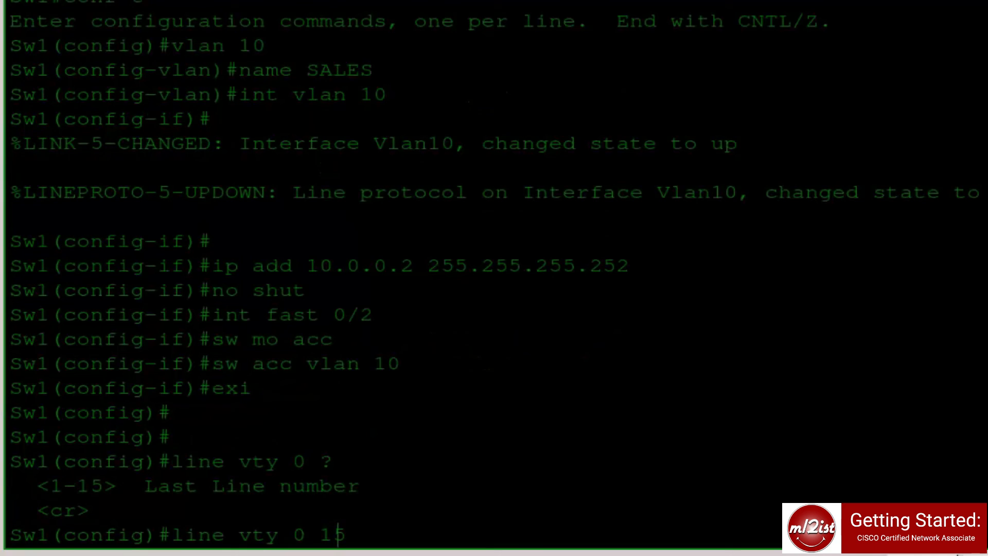
type("password")
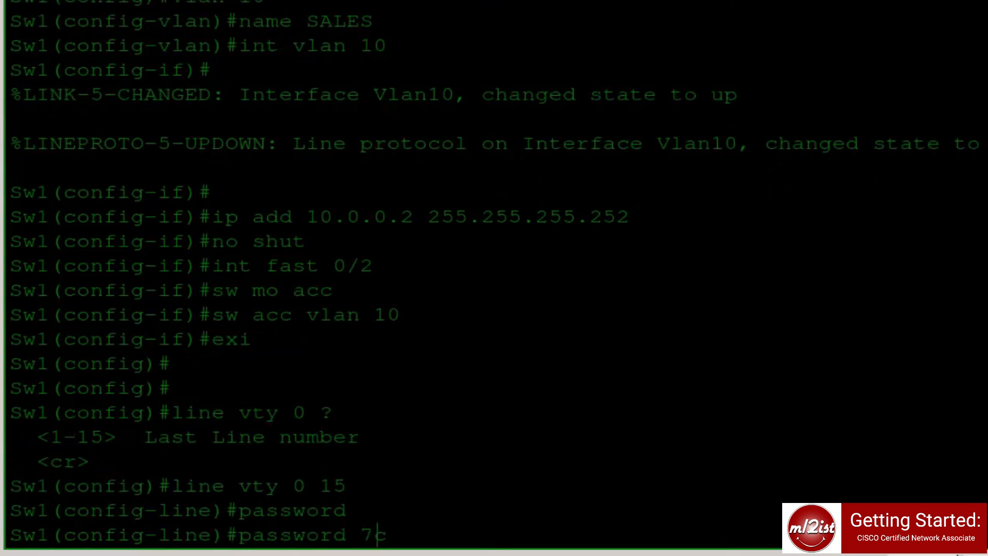
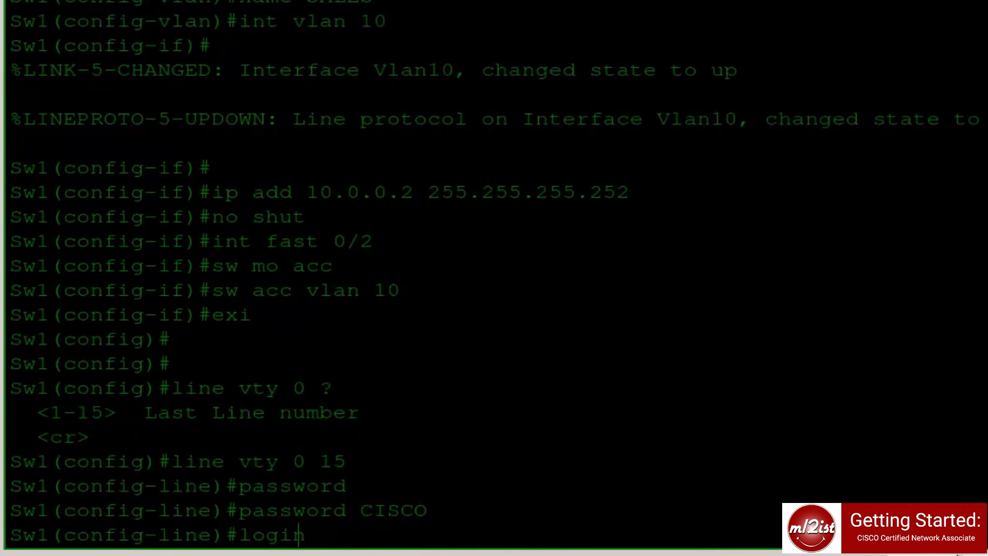
type("end")
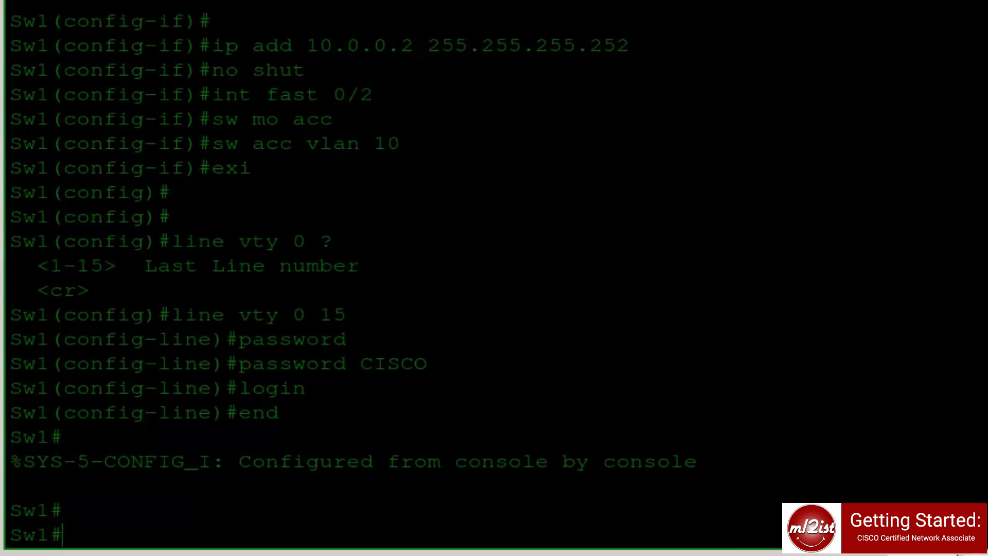
Step: Enter ping 10.0.0.1 to check reachability toward R1
type("ping")
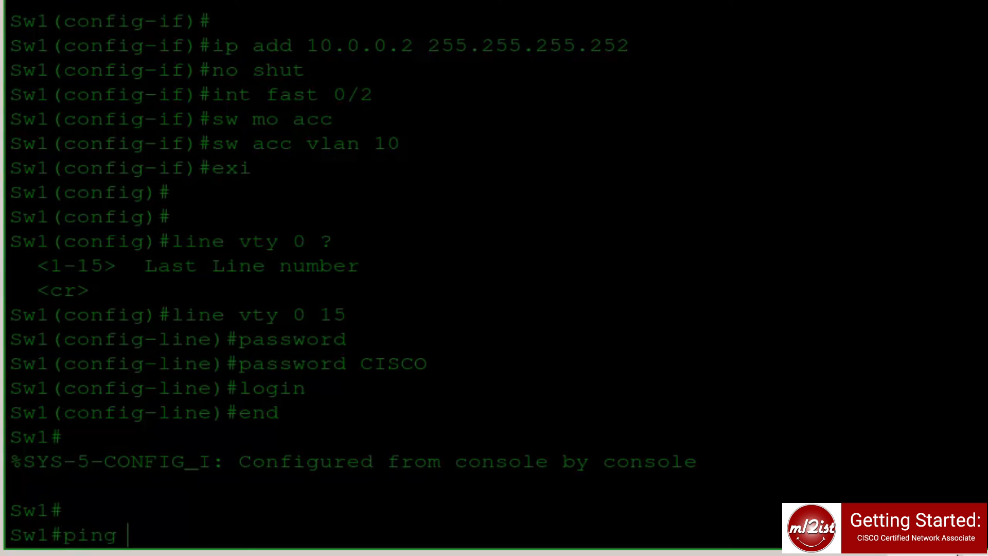
type("10.0.0.1")
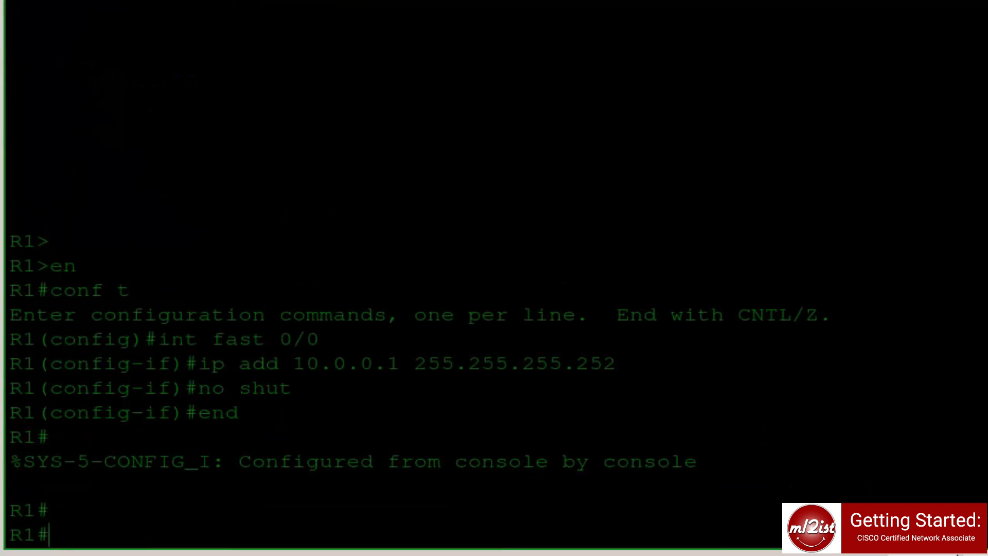
type("t")
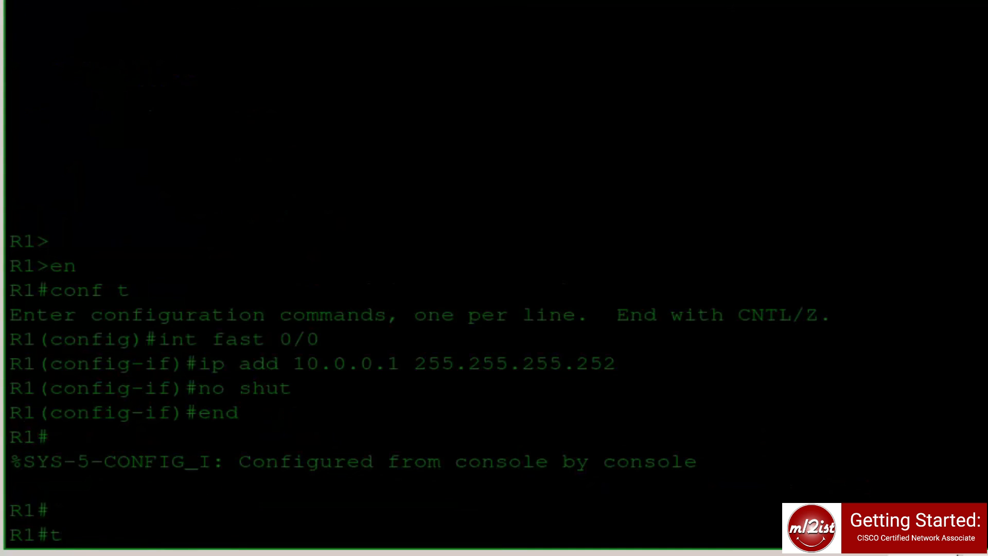
type("elnet 10")
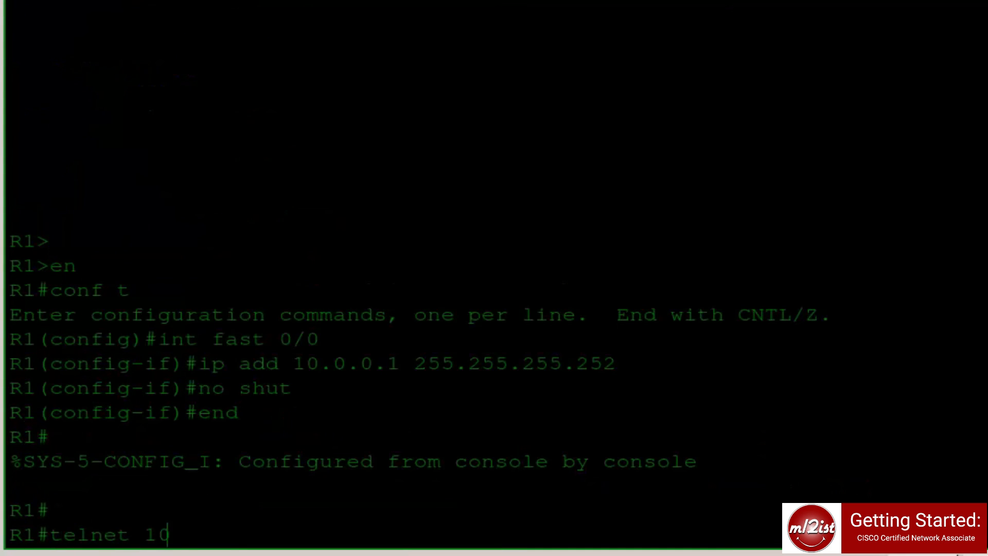
type(".0.0.2")
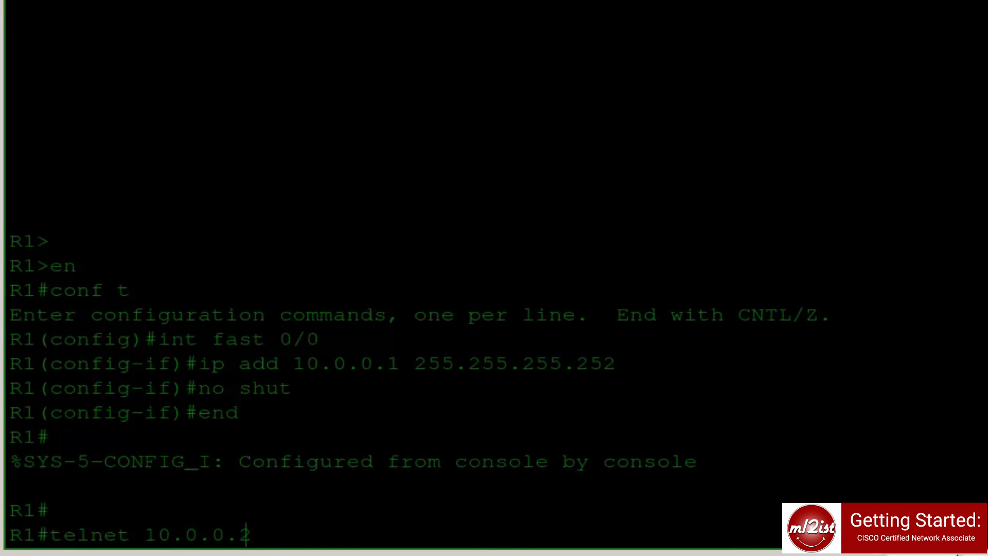
key("enter")
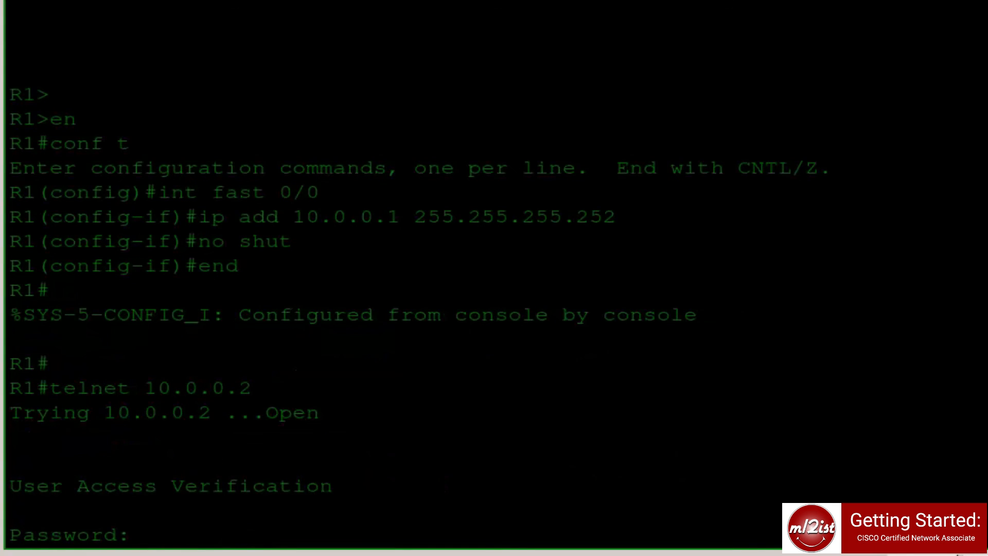
key("Enter")
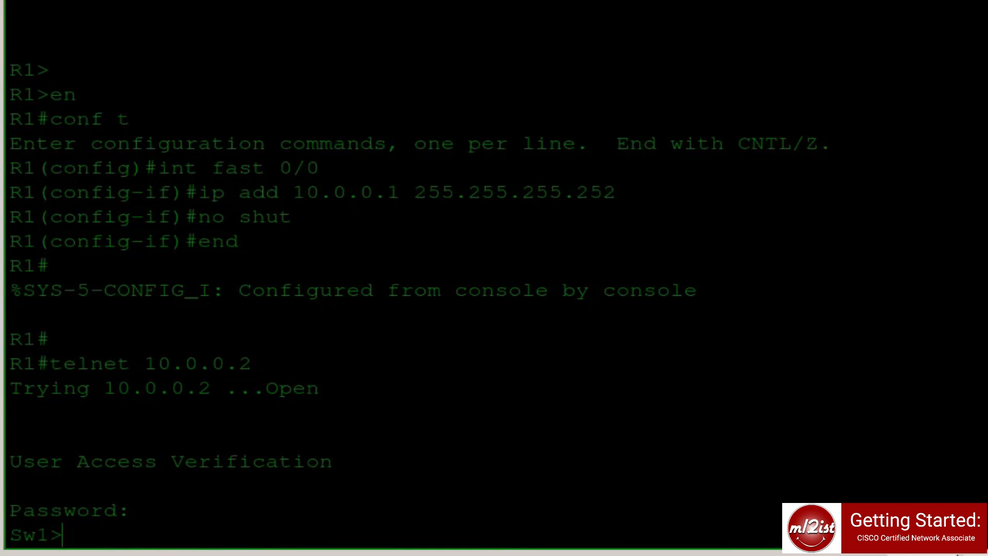
type("enable")
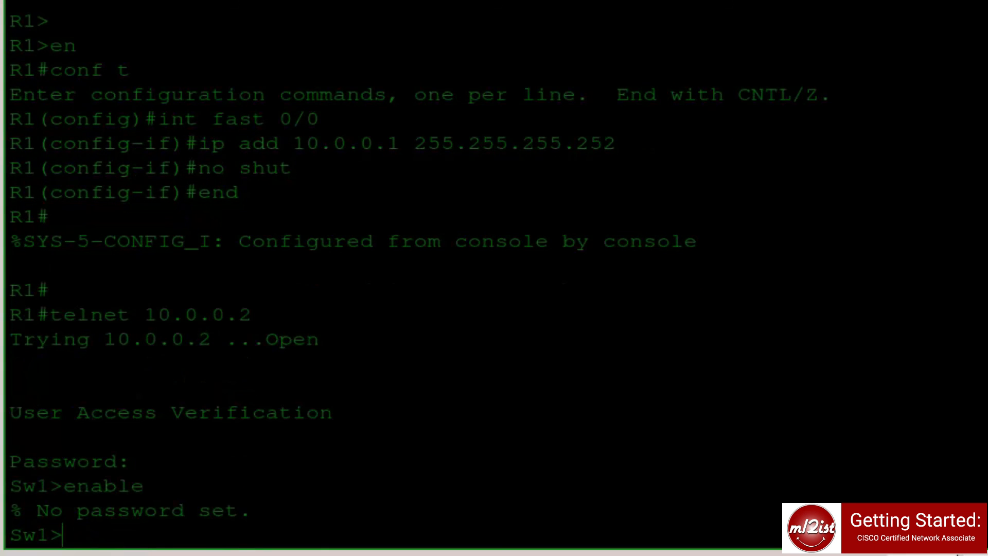